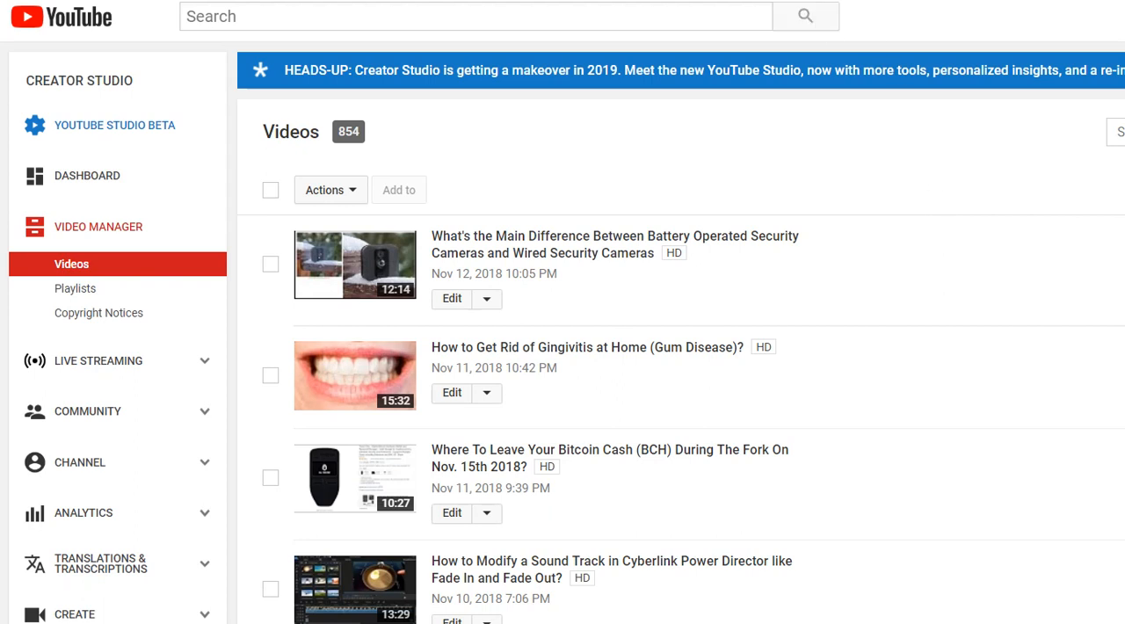
pyautogui.moveTo(114, 125)
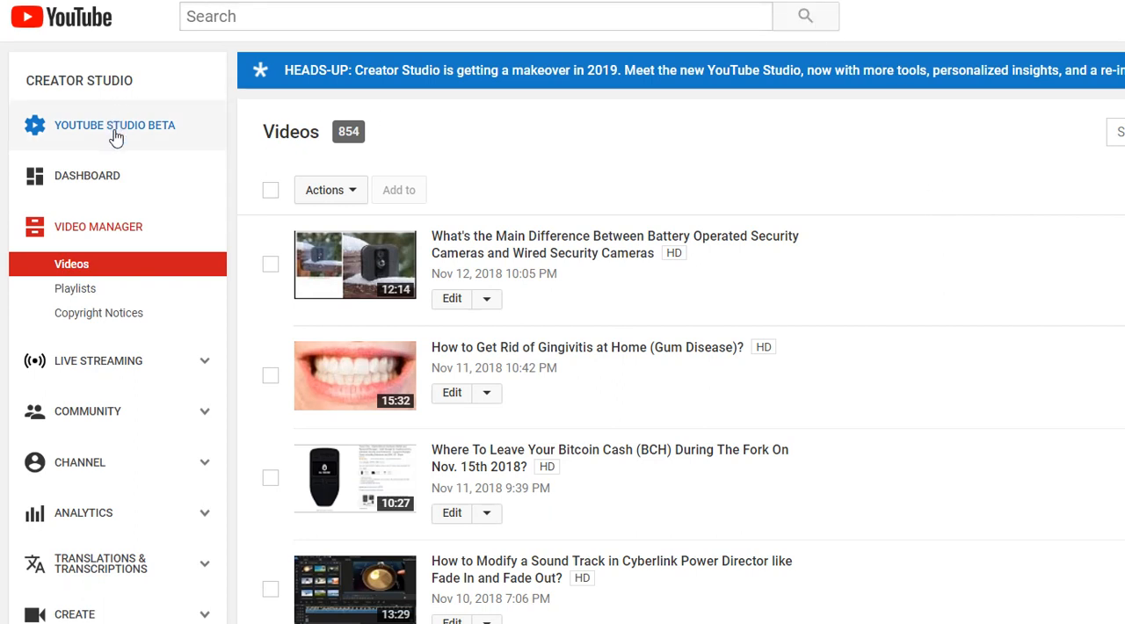
pyautogui.moveTo(116, 131)
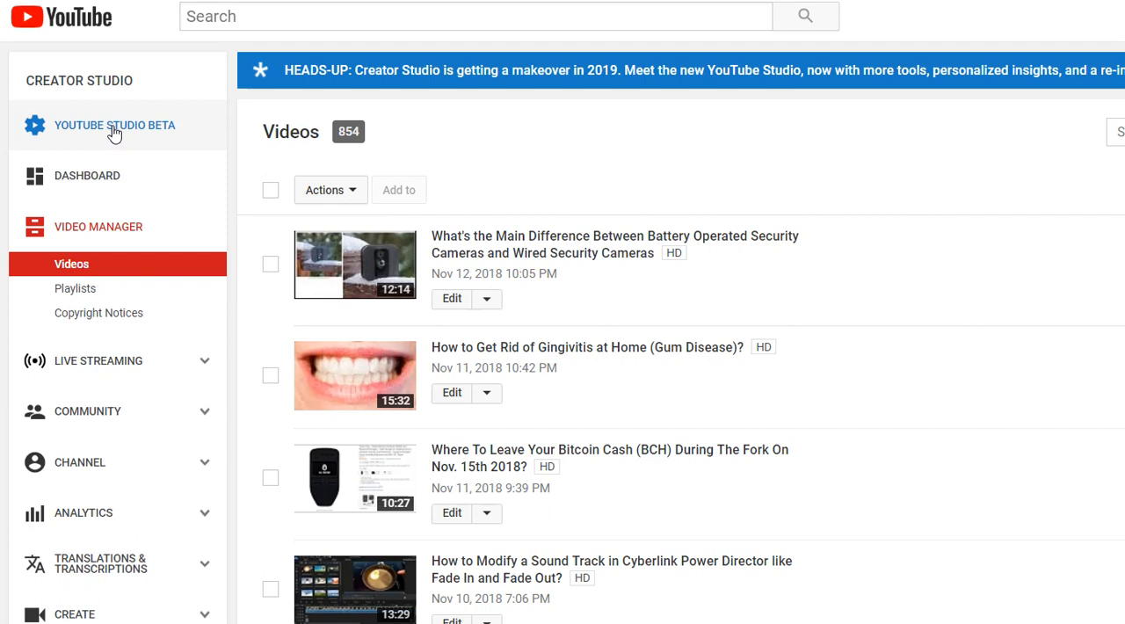
pyautogui.moveTo(366, 193)
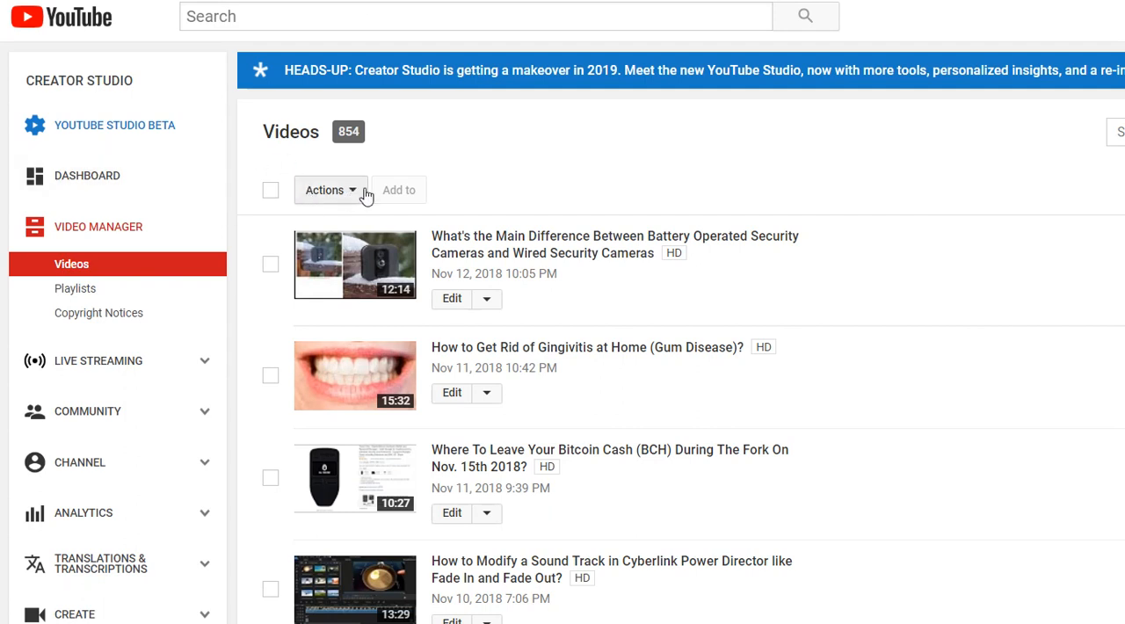
pyautogui.moveTo(470, 179)
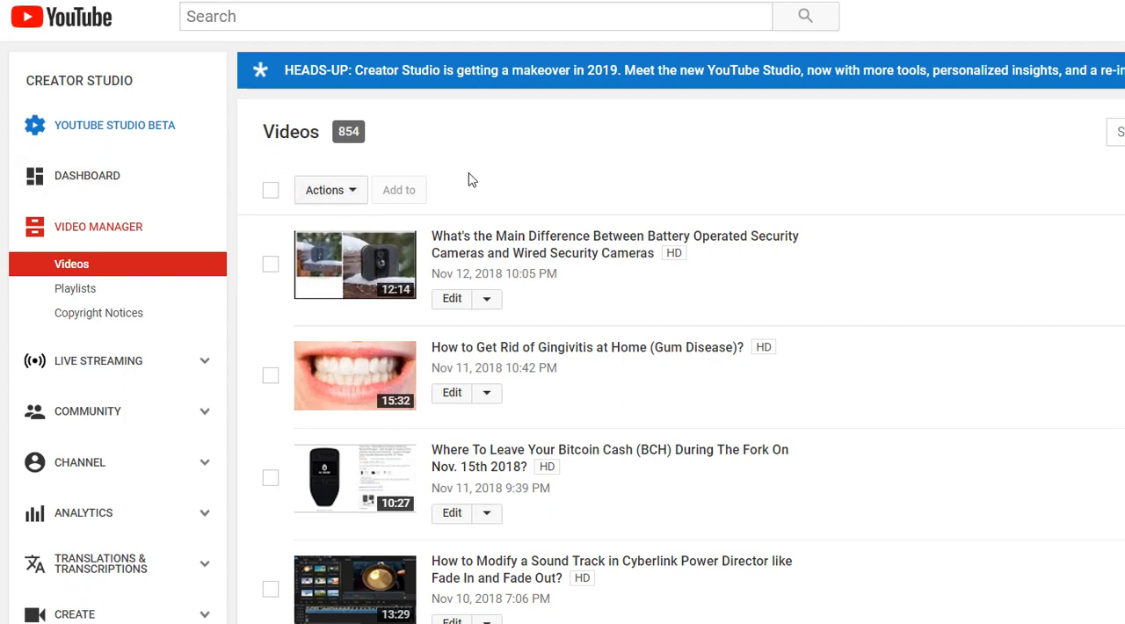
pyautogui.moveTo(114, 125)
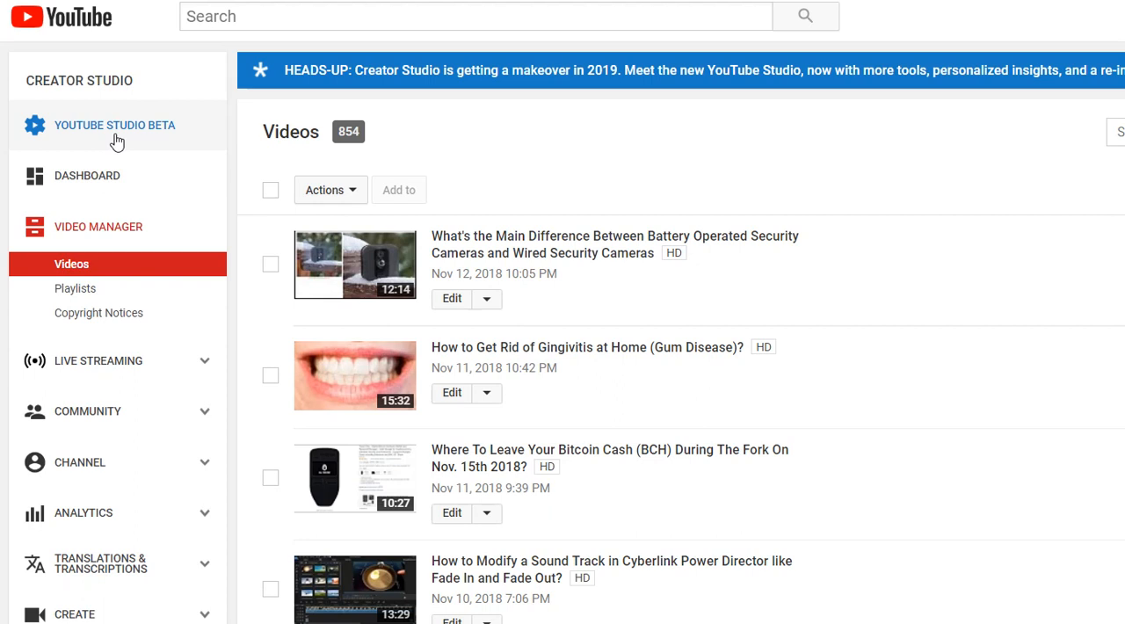
pyautogui.moveTo(56, 35)
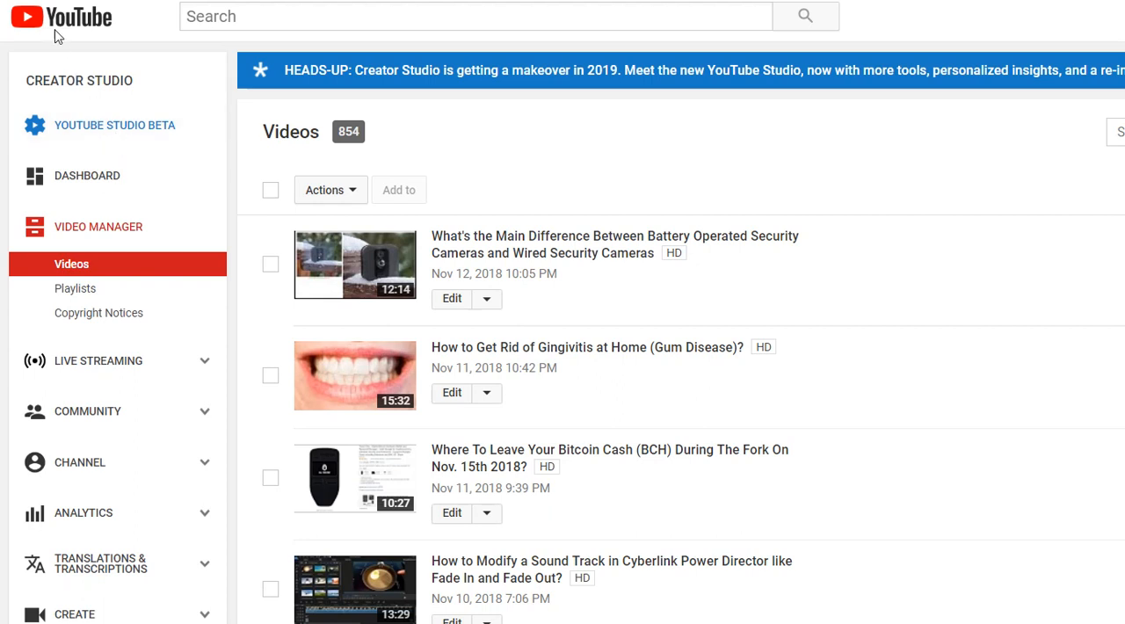
pyautogui.moveTo(115, 125)
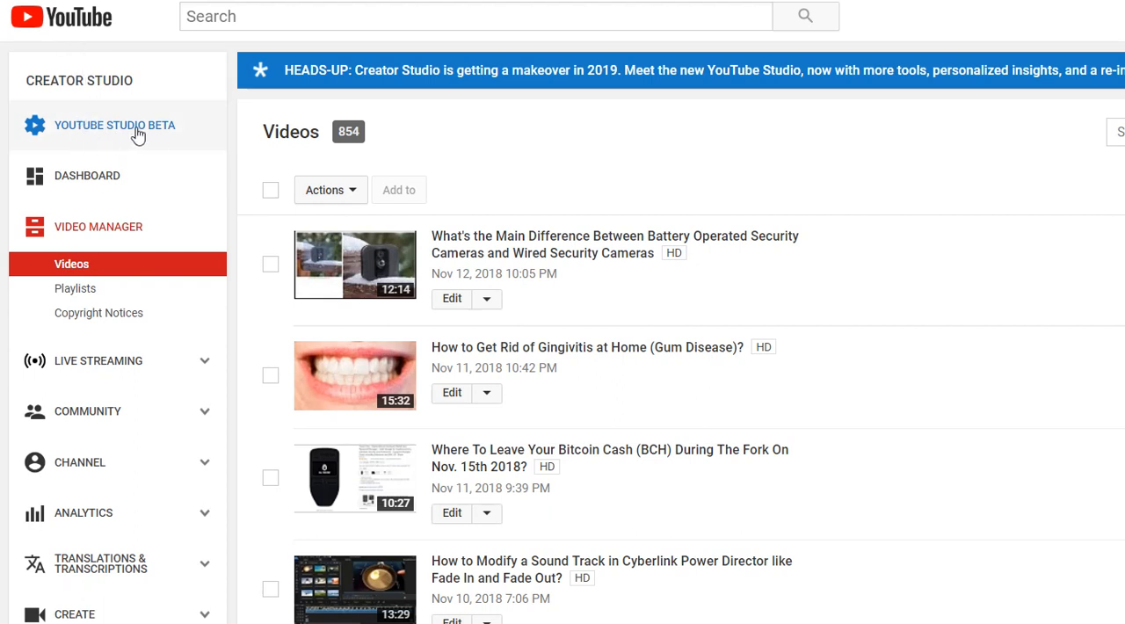
pyautogui.moveTo(145, 121)
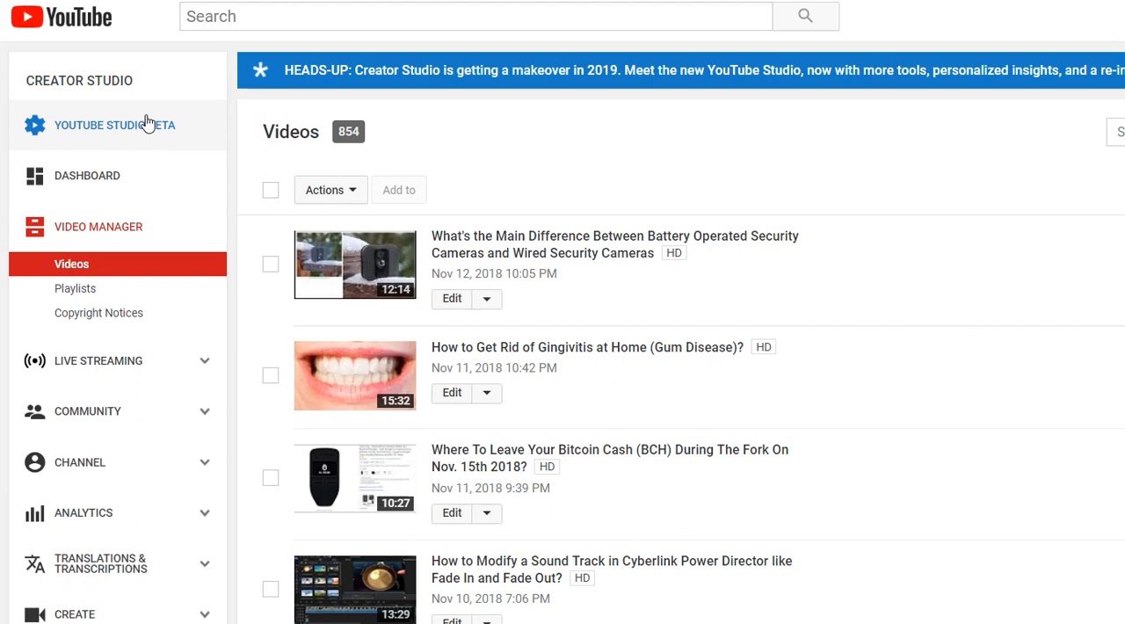
pyautogui.moveTo(174, 159)
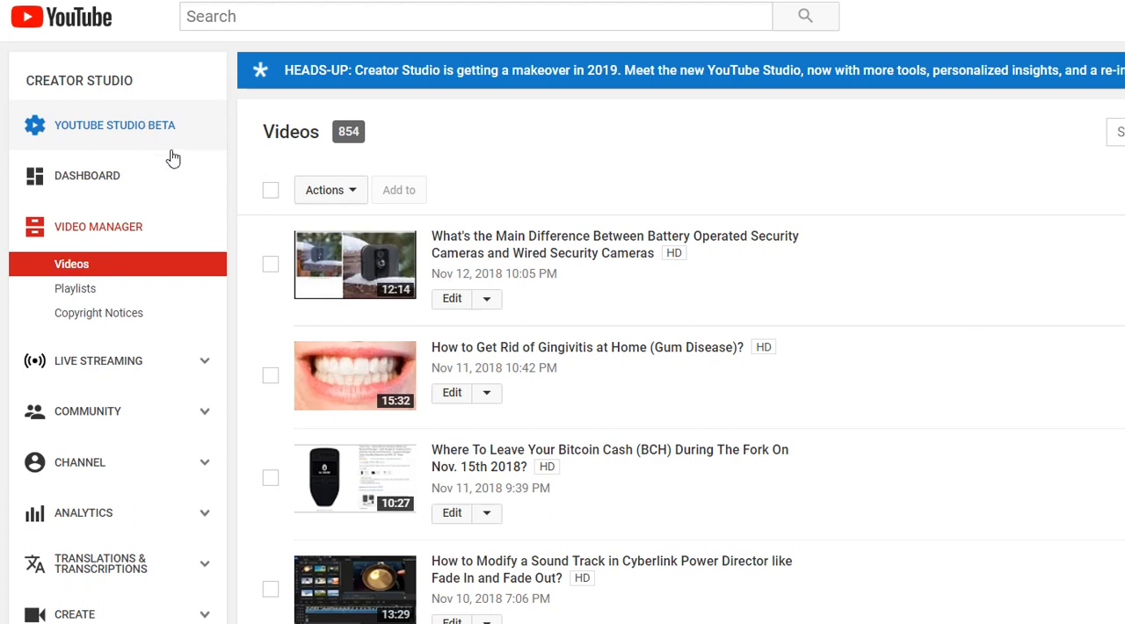
pyautogui.moveTo(159, 246)
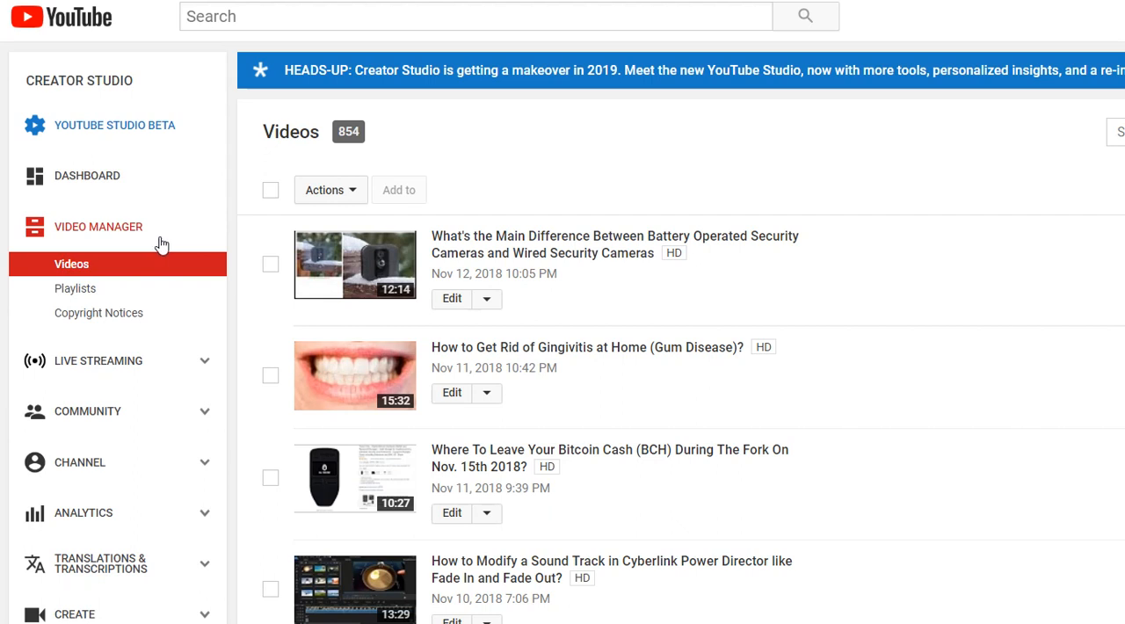
pyautogui.moveTo(540, 218)
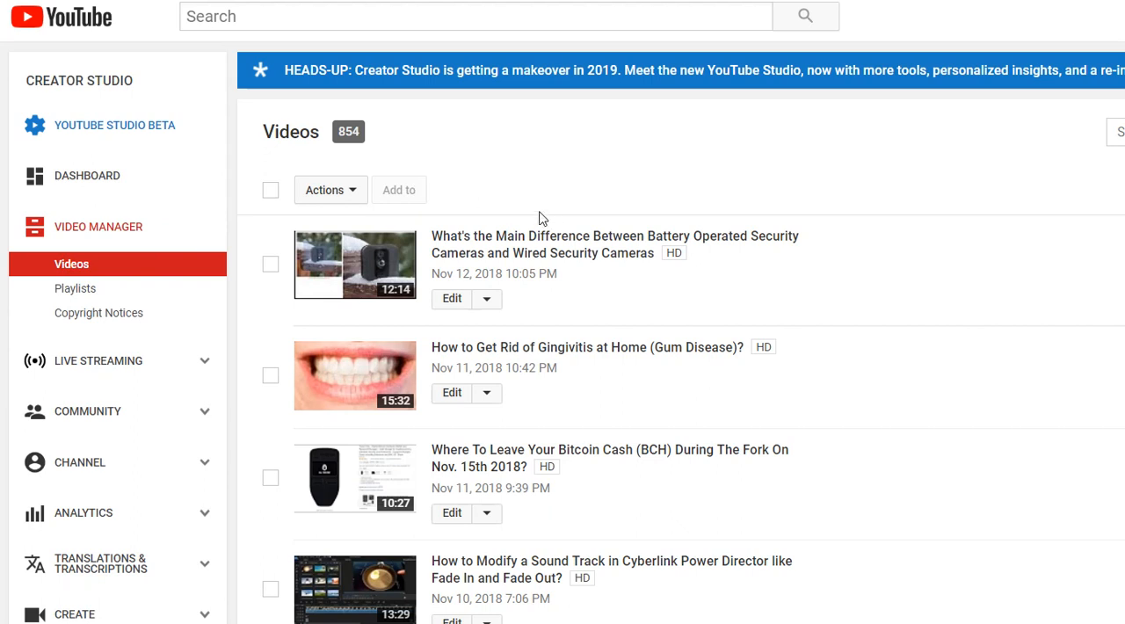
pyautogui.moveTo(559, 200)
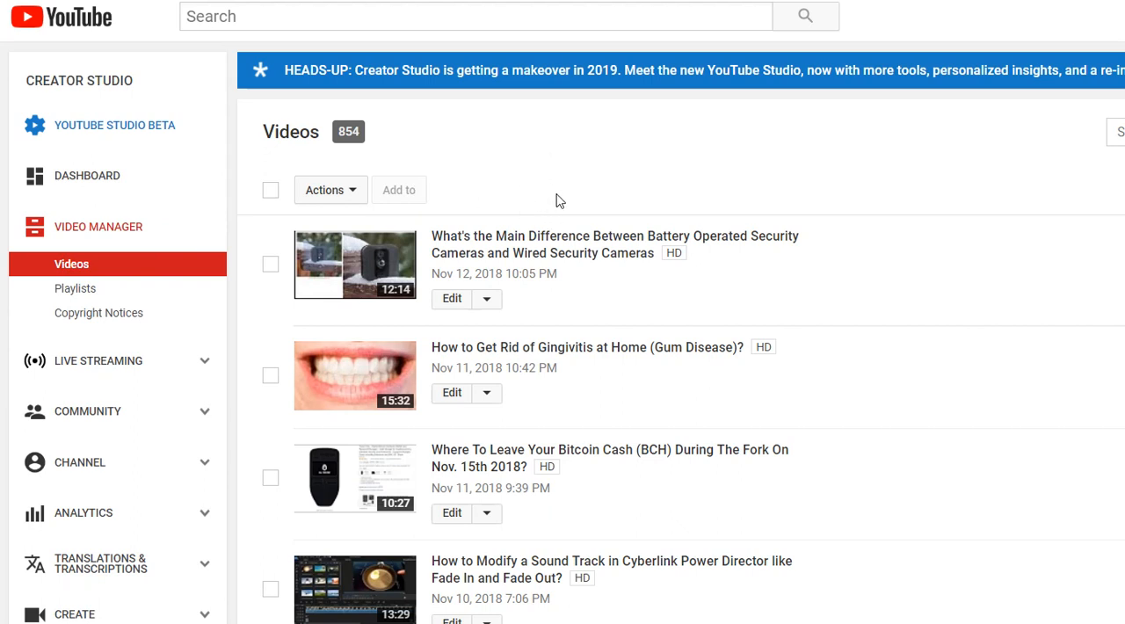
pyautogui.moveTo(94, 132)
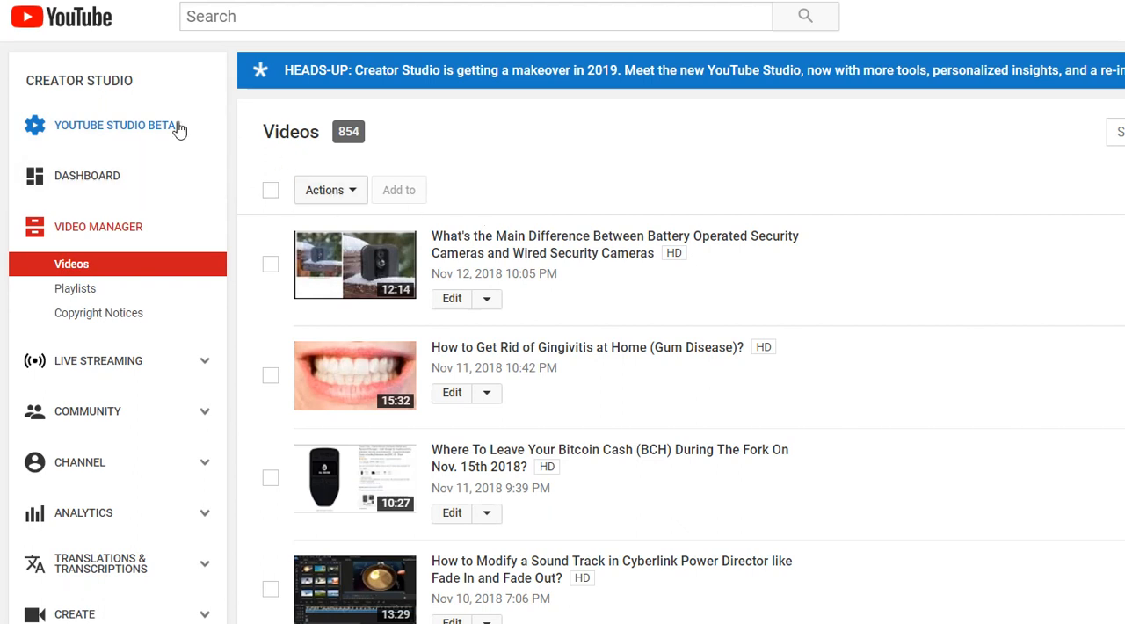
pyautogui.moveTo(39, 132)
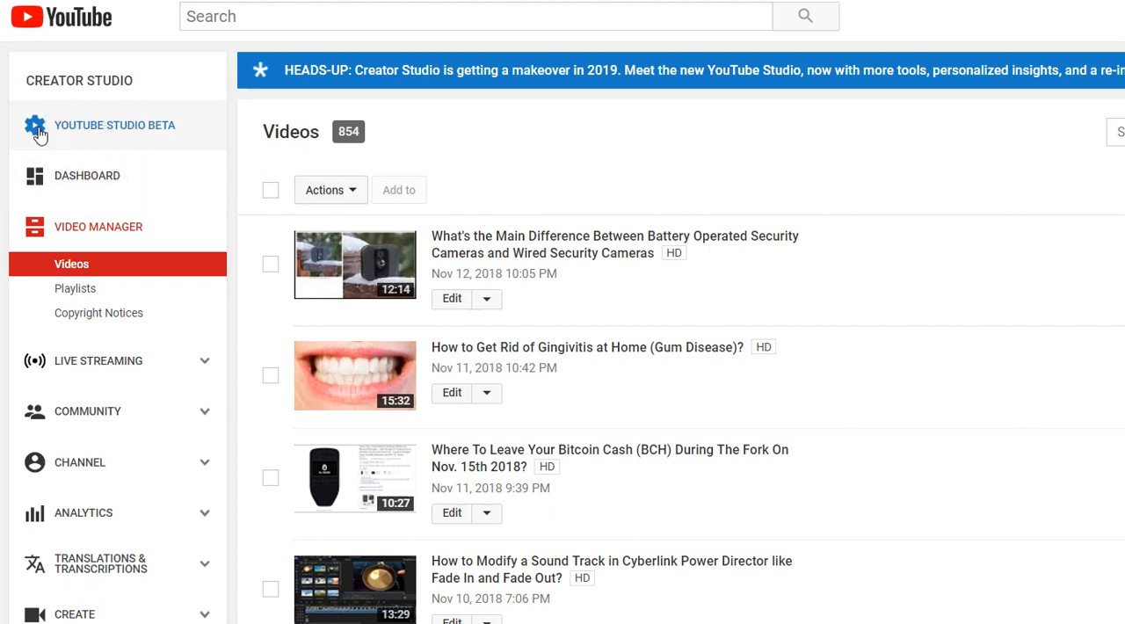
pyautogui.moveTo(85, 138)
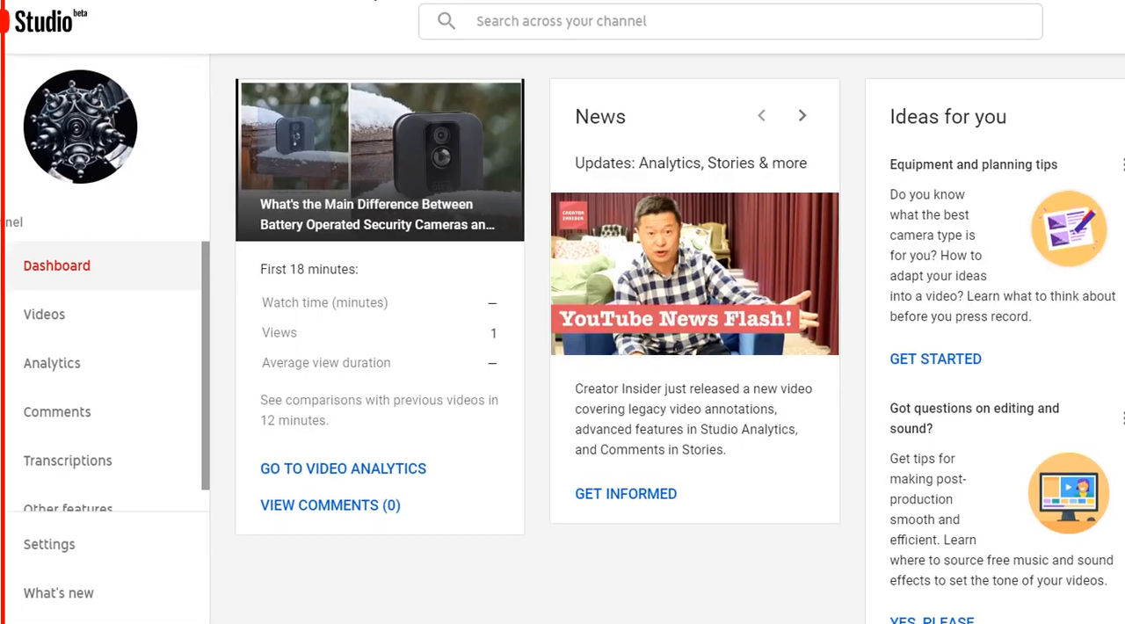
# Scroll the Studio dashboard and go to the channel's Videos section
pyautogui.scroll(-3)
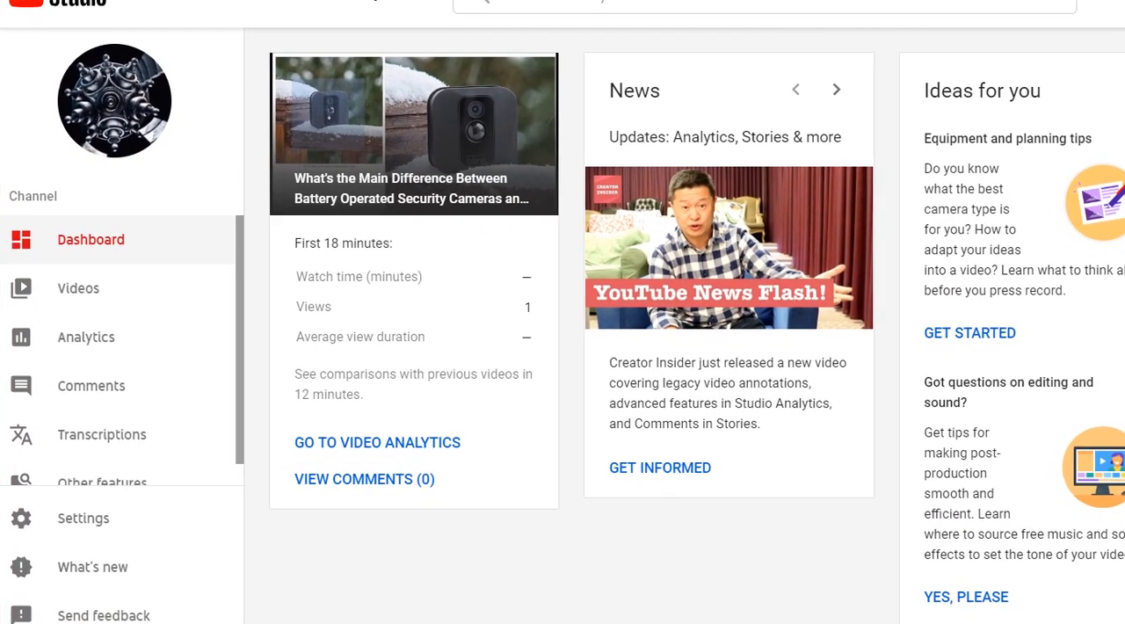
pyautogui.click(78, 288)
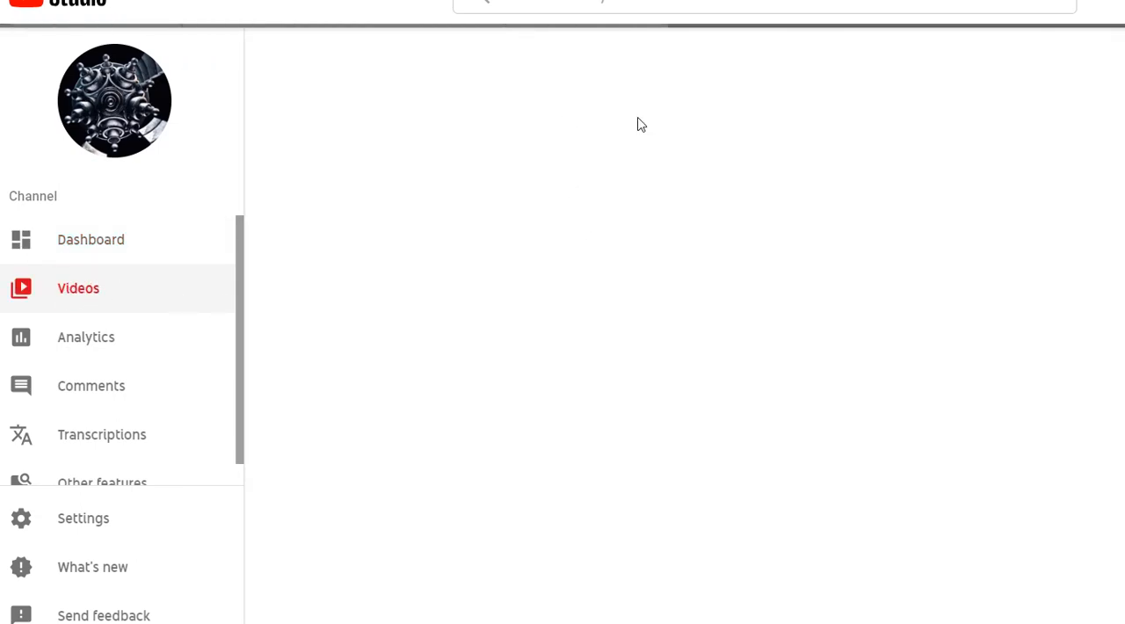
pyautogui.click(77, 288)
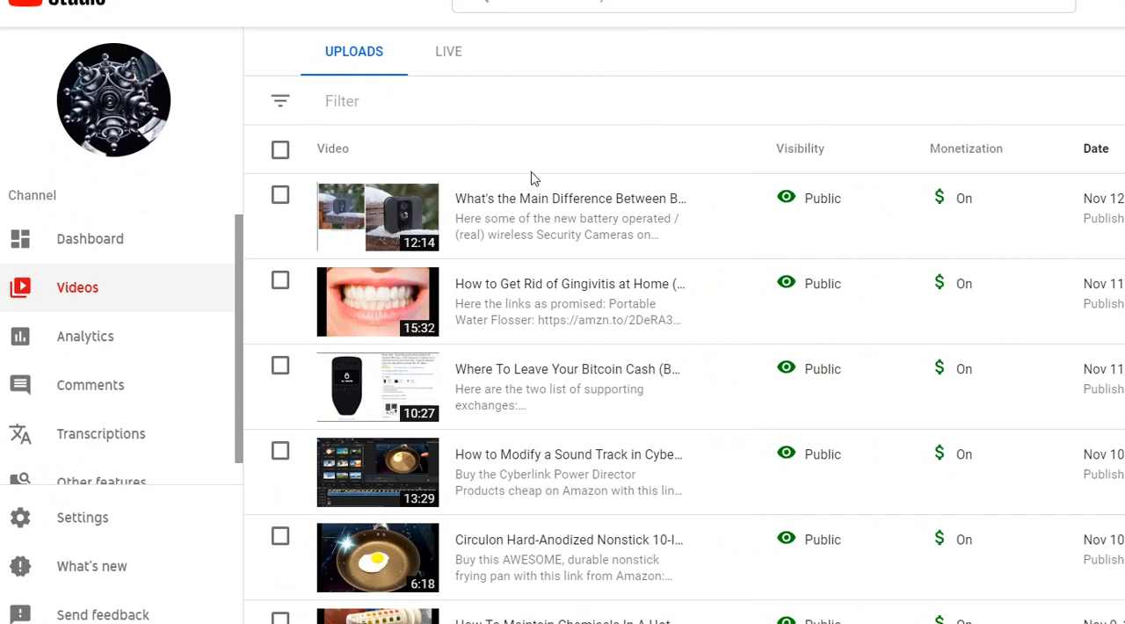
pyautogui.moveTo(550, 197)
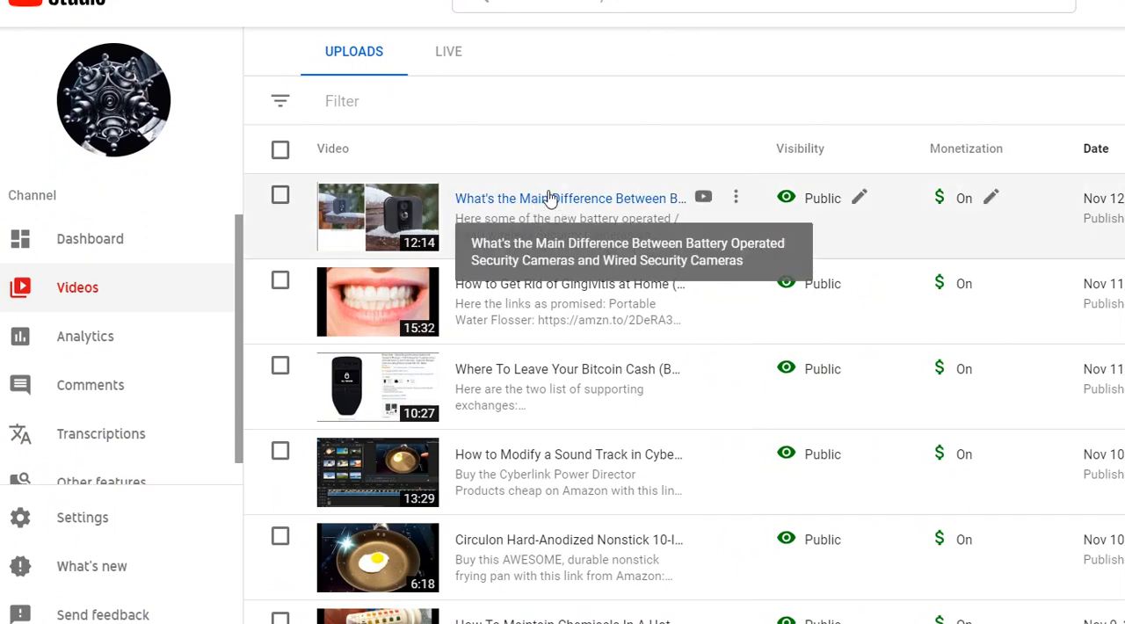
pyautogui.moveTo(549, 207)
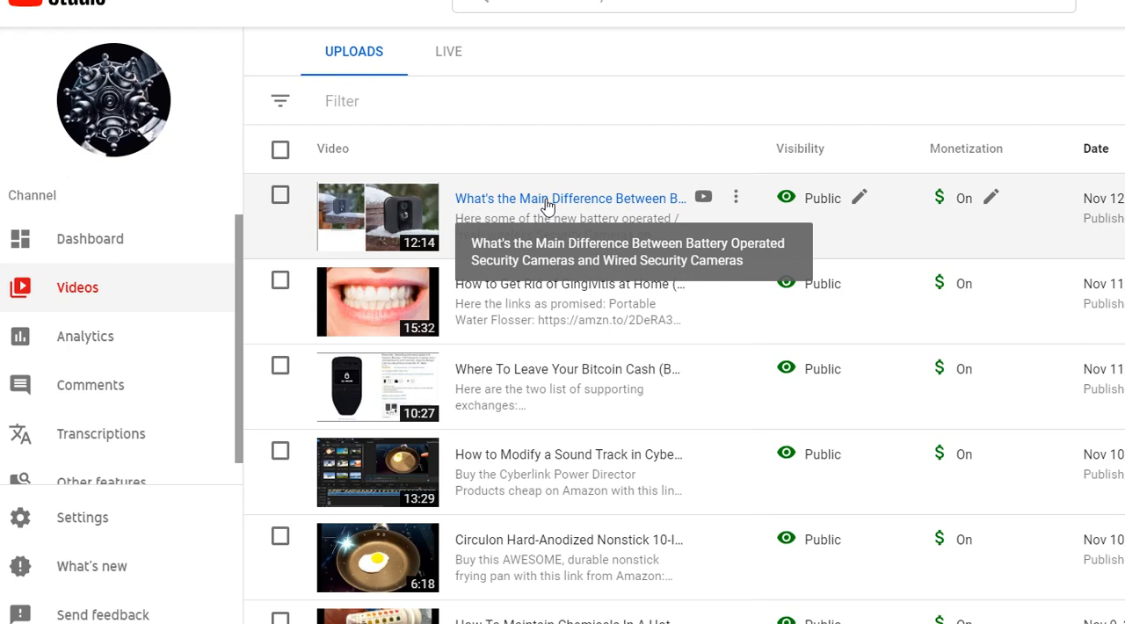
pyautogui.moveTo(703, 197)
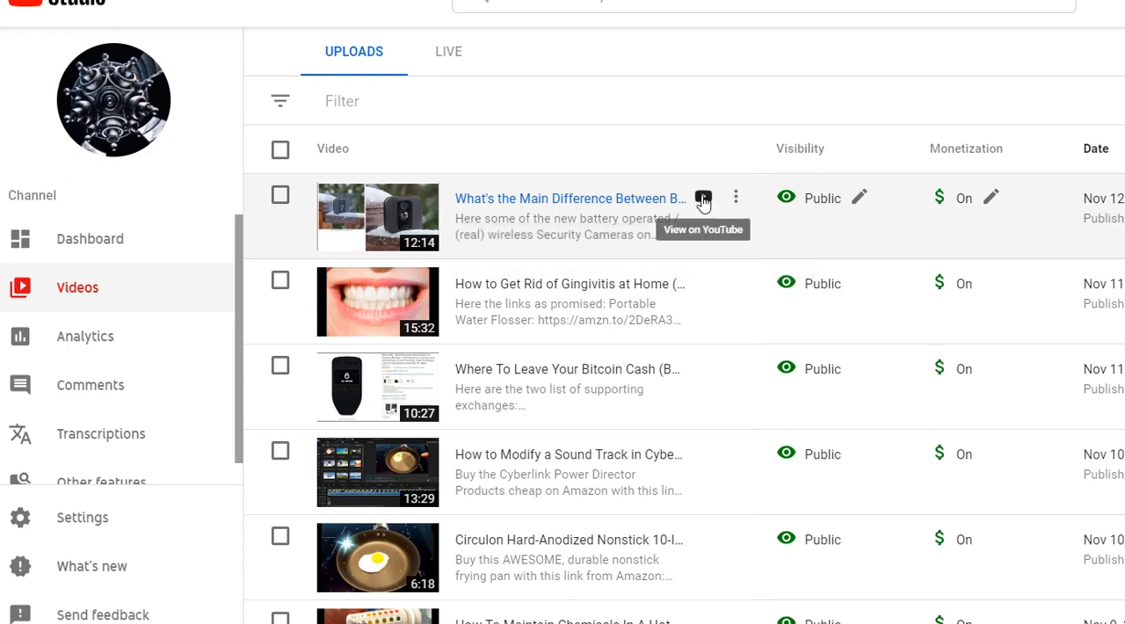
pyautogui.moveTo(523, 198)
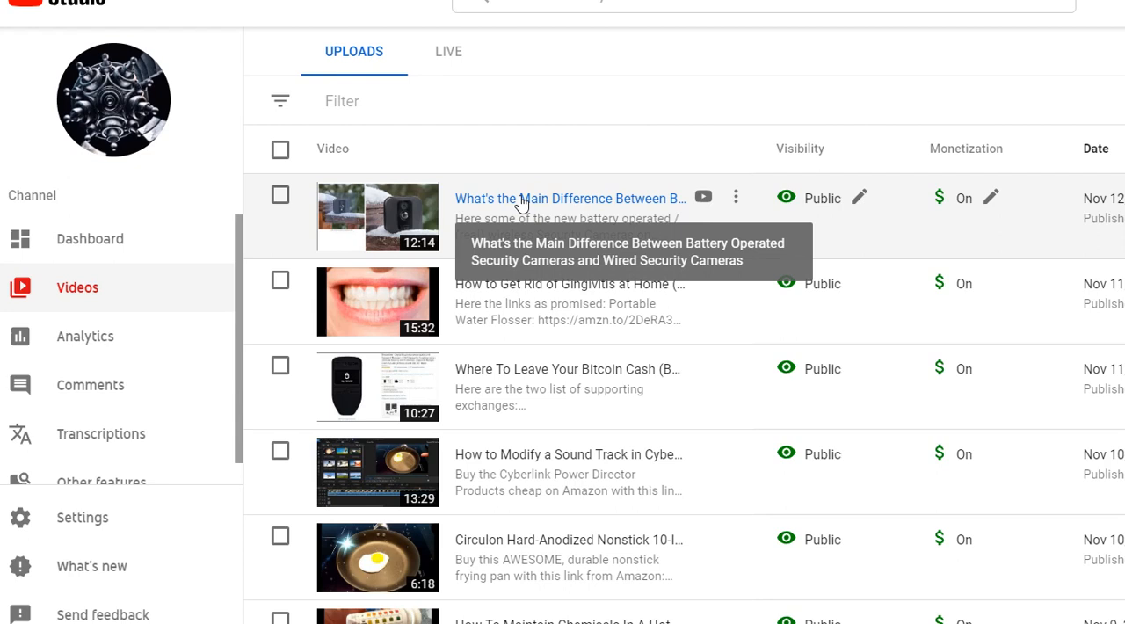
pyautogui.moveTo(545, 211)
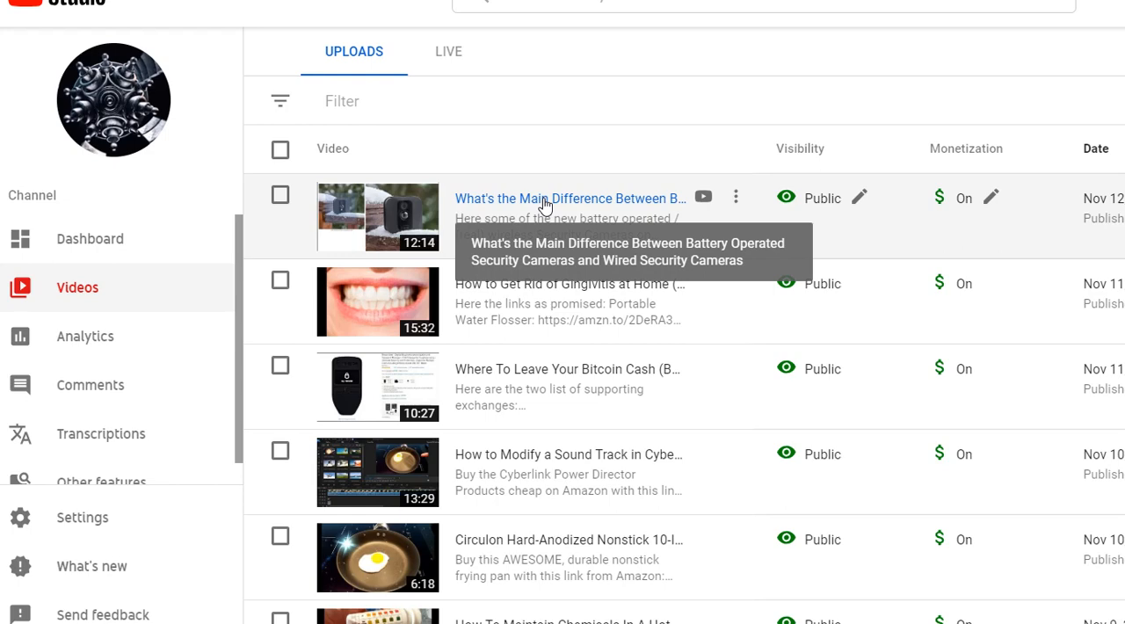
# Open the details page of 'Battery Operated versus Wired Security Cameras' from Uploads
pyautogui.click(569, 198)
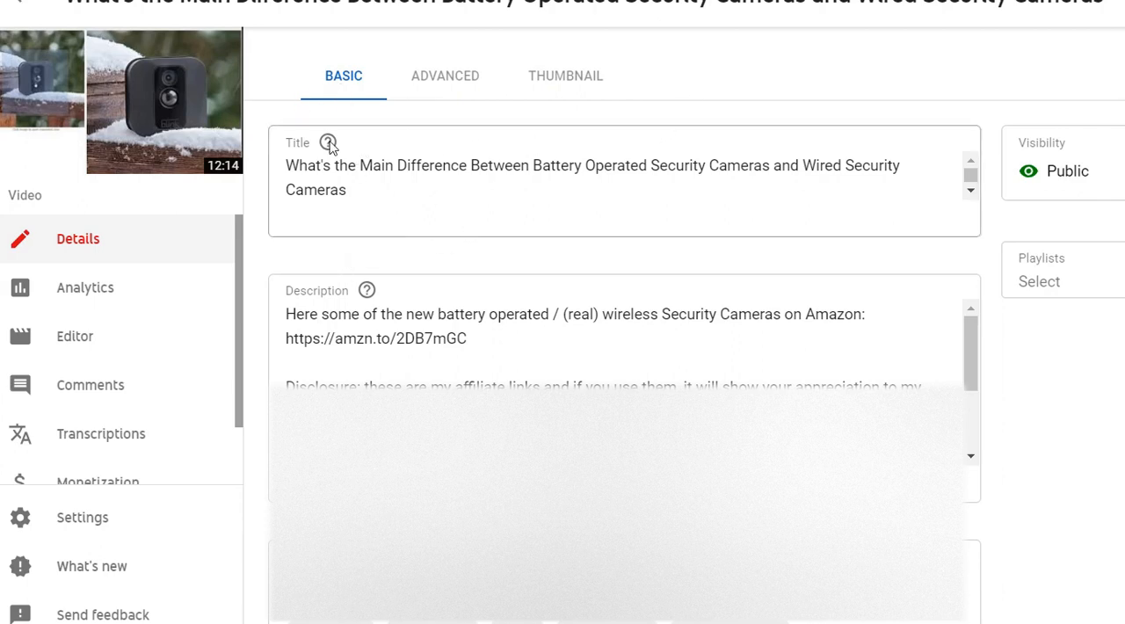
pyautogui.moveTo(235, 268)
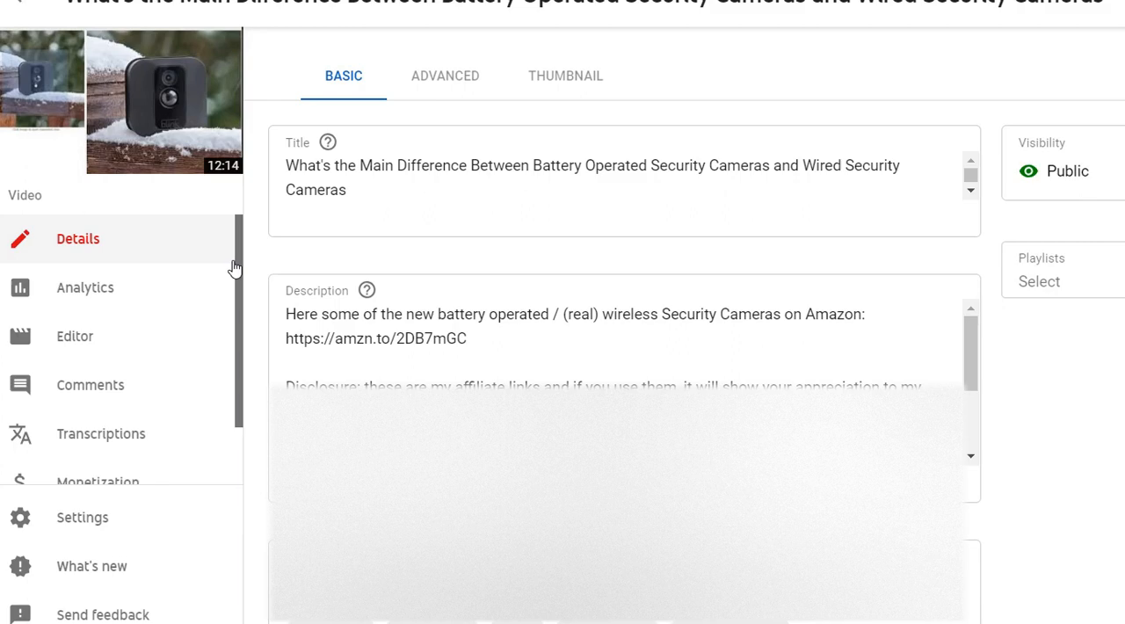
pyautogui.moveTo(75, 336)
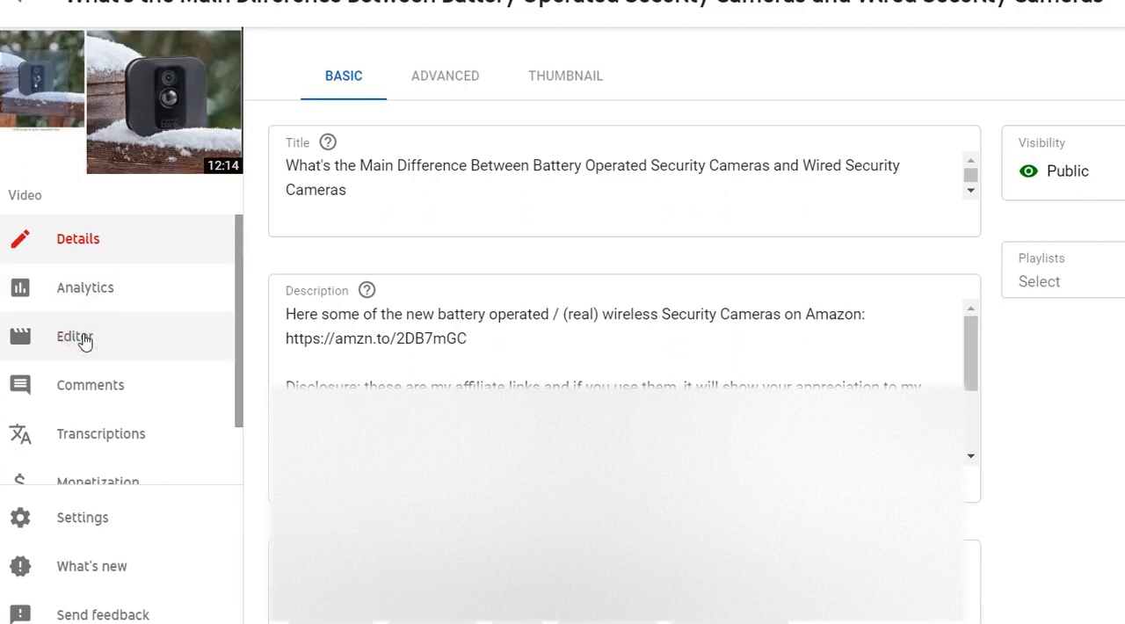
# Switch the security cameras video to the Editor view with its timeline
pyautogui.click(74, 336)
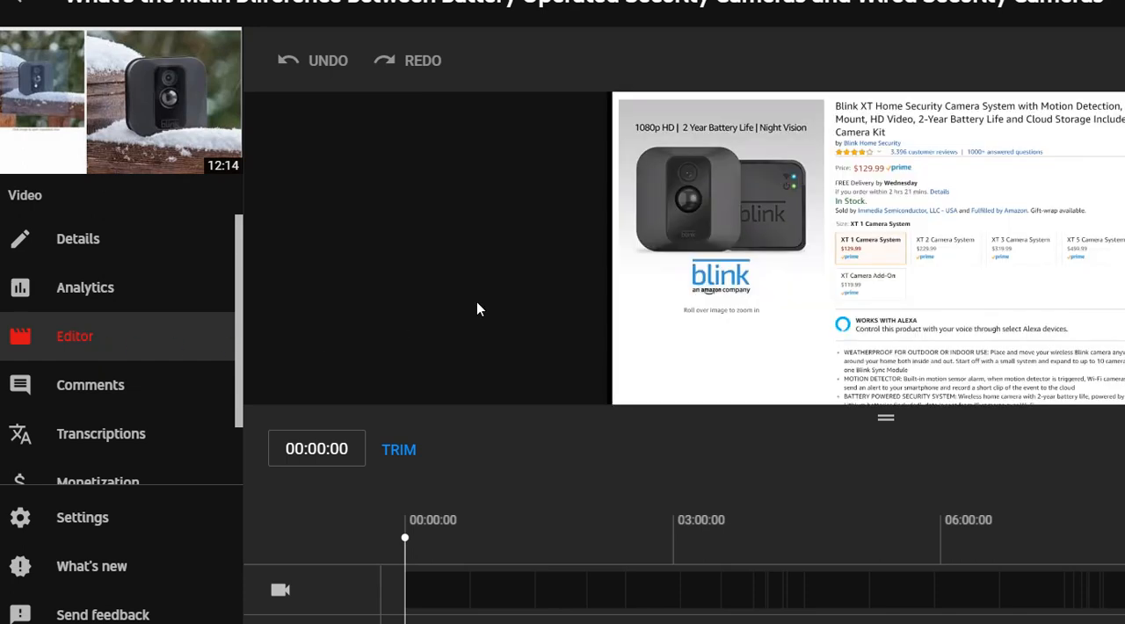
pyautogui.moveTo(868, 442)
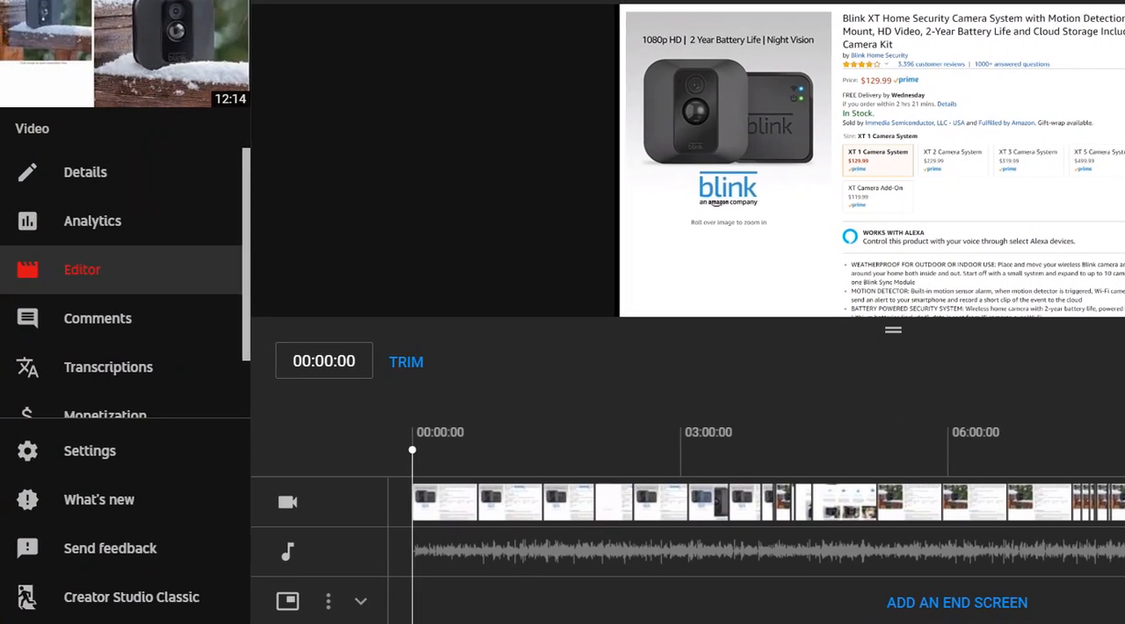
pyautogui.moveTo(95, 279)
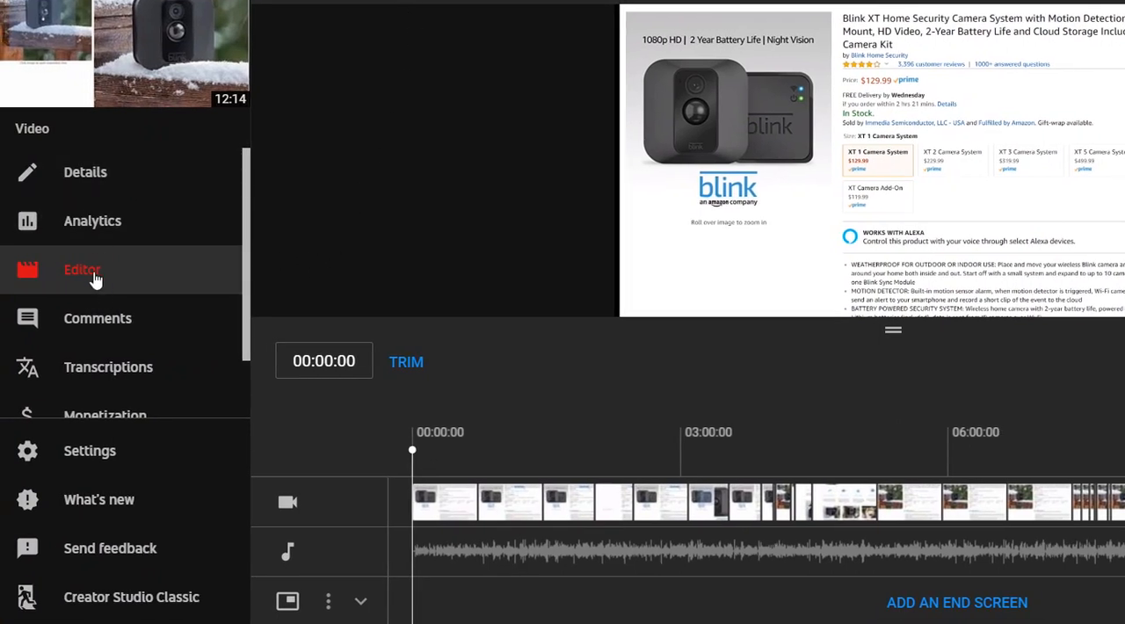
pyautogui.moveTo(616, 514)
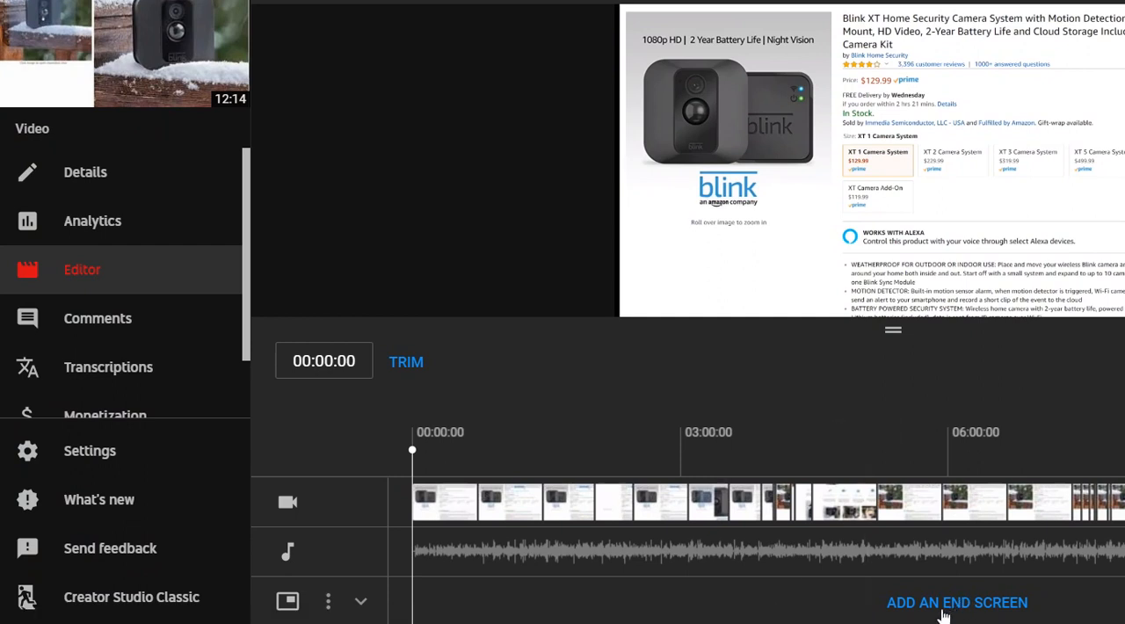
# Start an end screen and choose the '2 videos or playlists, 1 subscribe' template
pyautogui.click(956, 602)
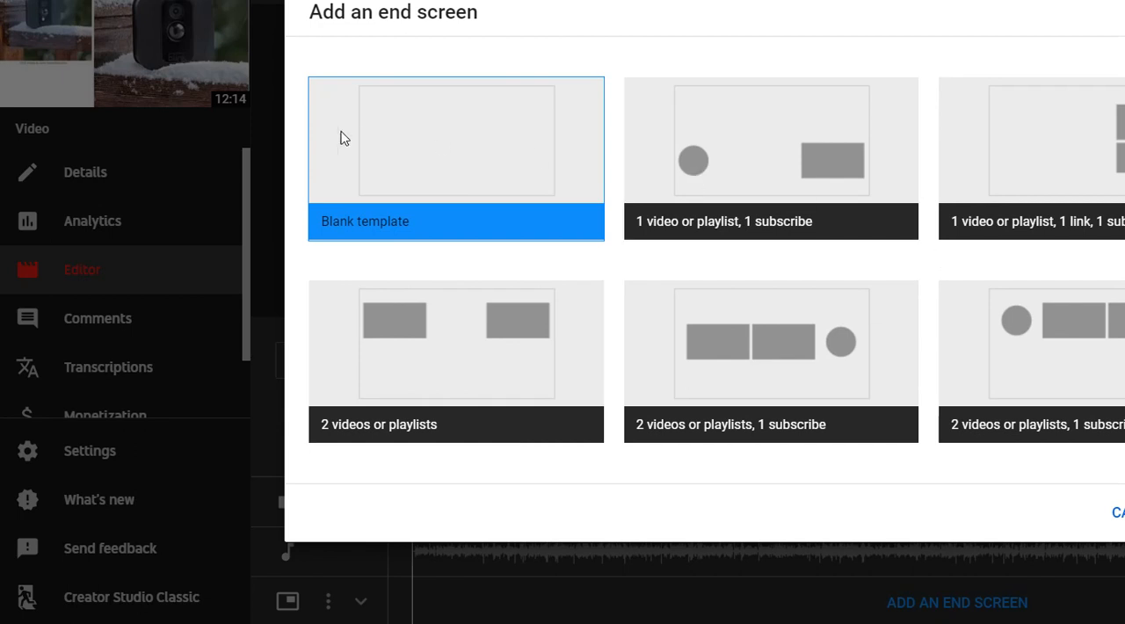
pyautogui.moveTo(938, 259)
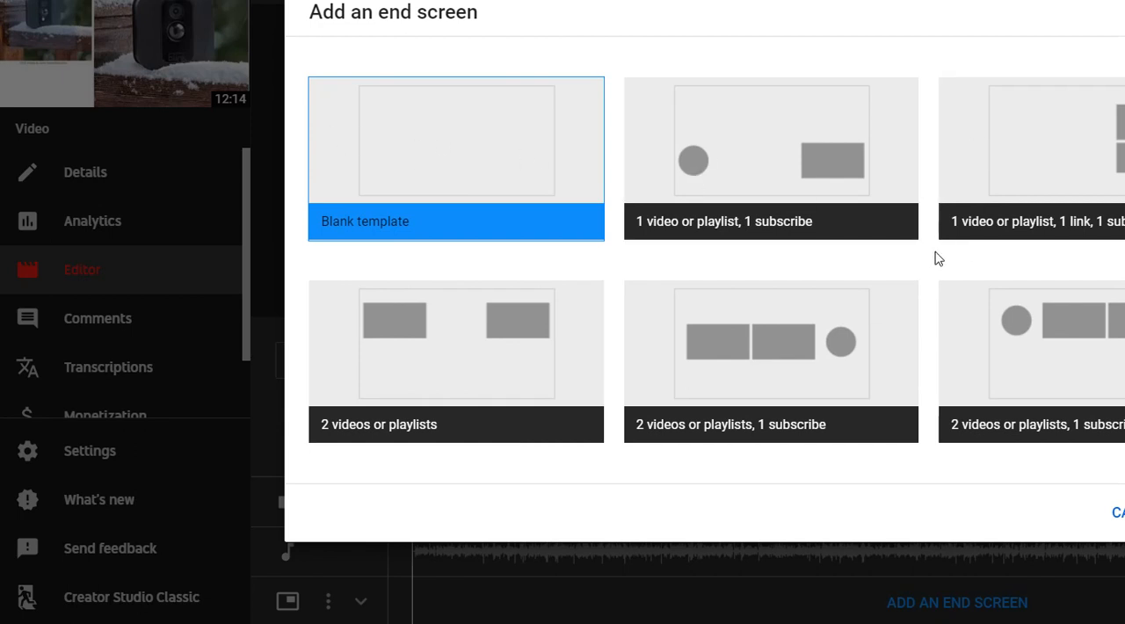
pyautogui.moveTo(719, 231)
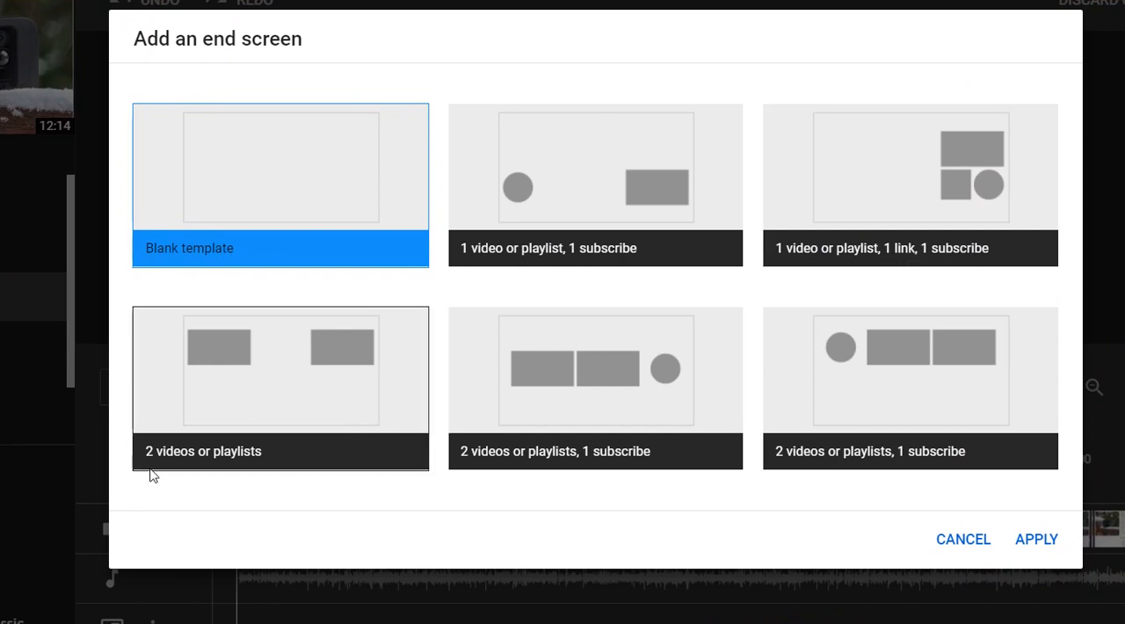
pyautogui.moveTo(859, 403)
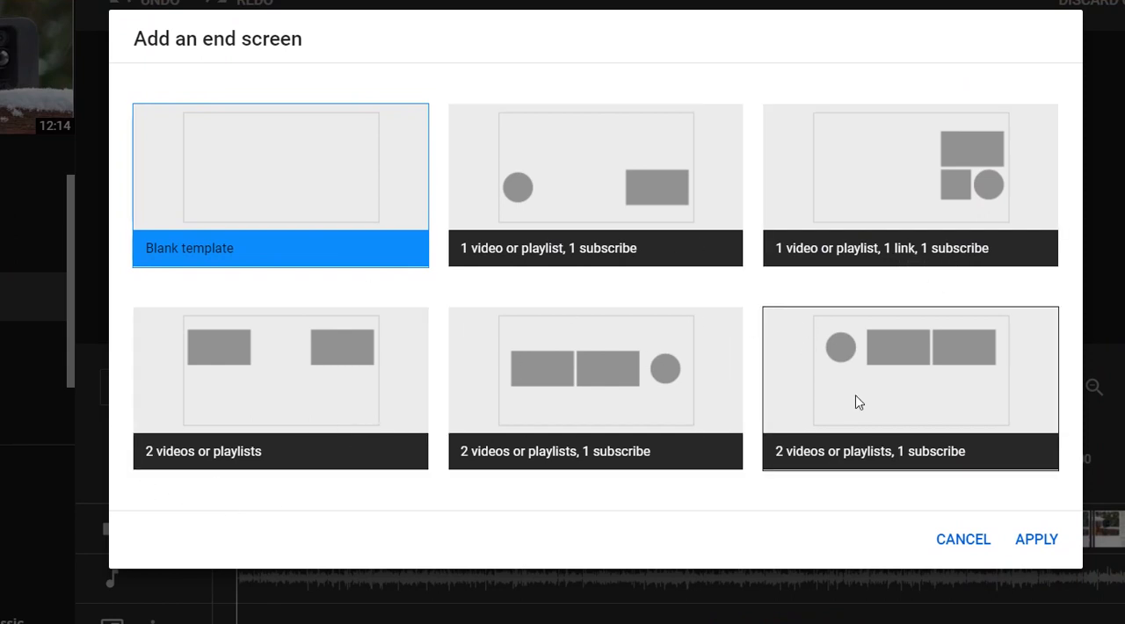
pyautogui.moveTo(957, 385)
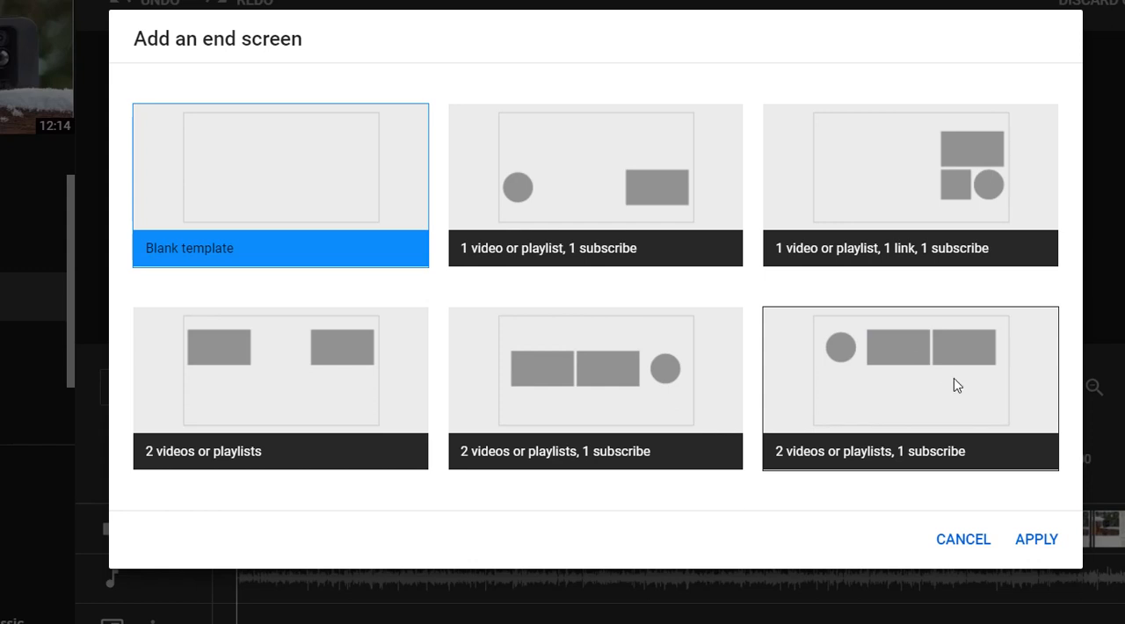
pyautogui.moveTo(921, 423)
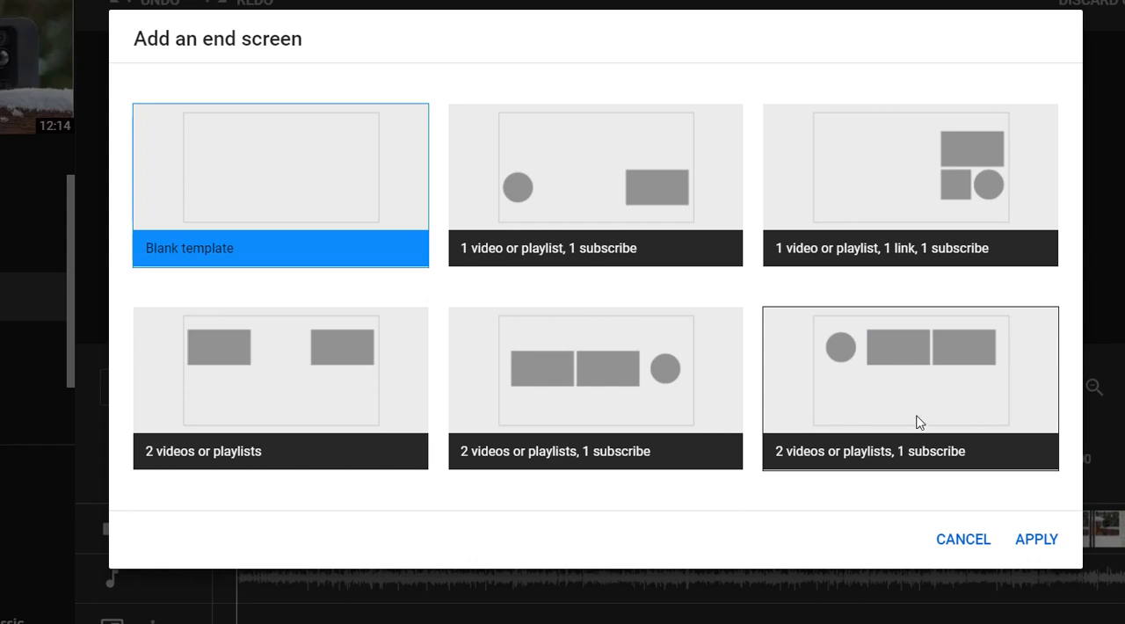
pyautogui.moveTo(821, 458)
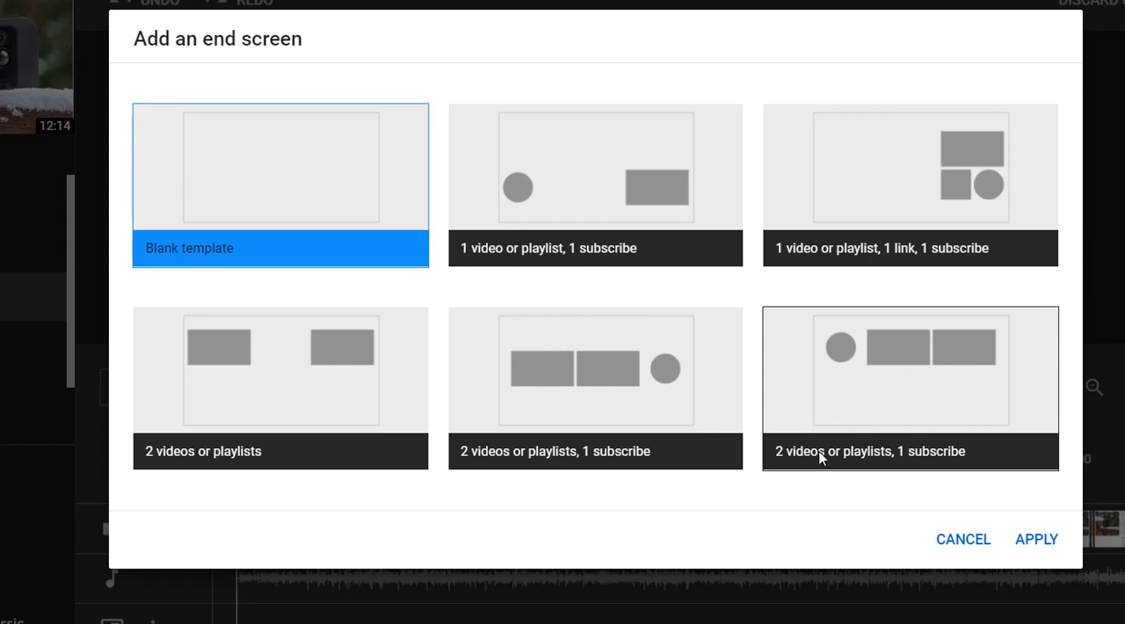
pyautogui.moveTo(908, 389)
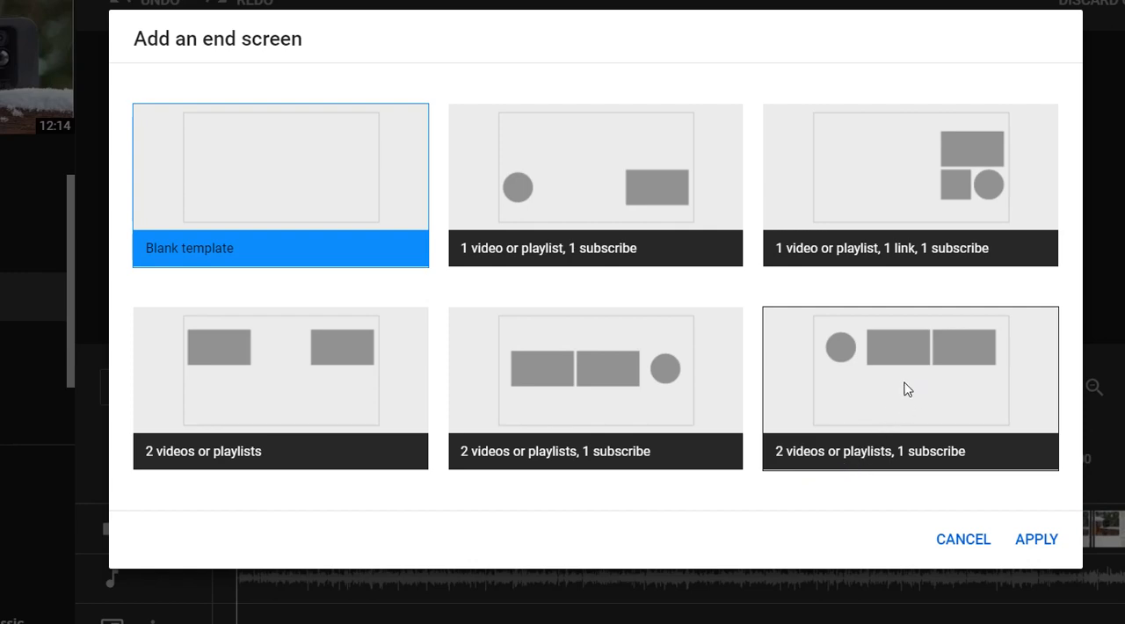
pyautogui.click(909, 387)
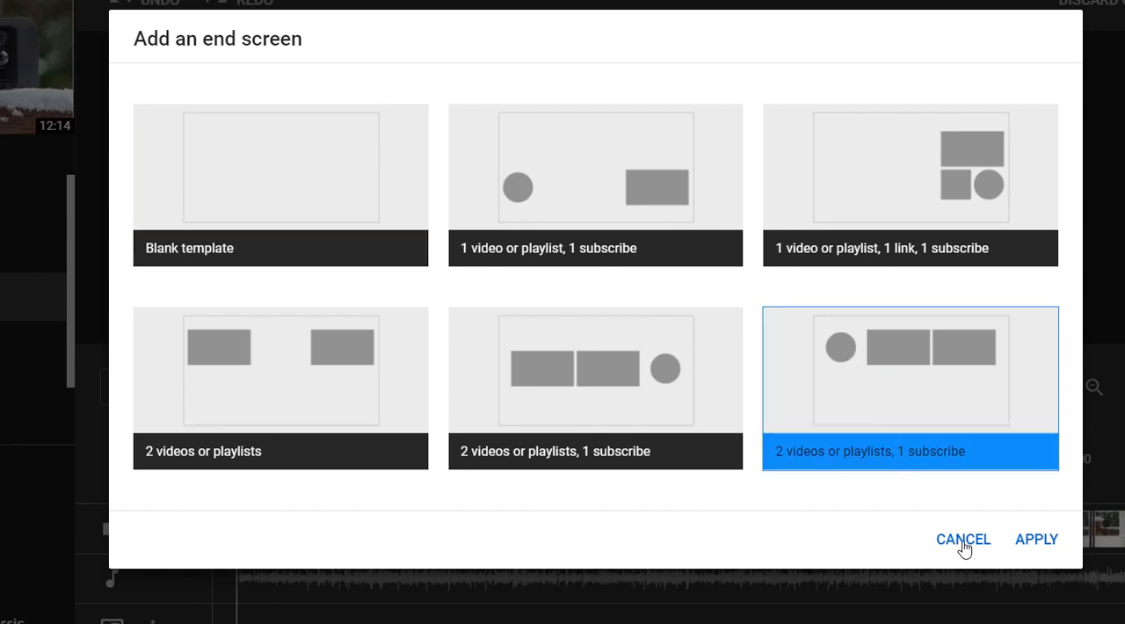
# Apply the template, adding a subscribe element and two video elements at the end
pyautogui.click(1036, 539)
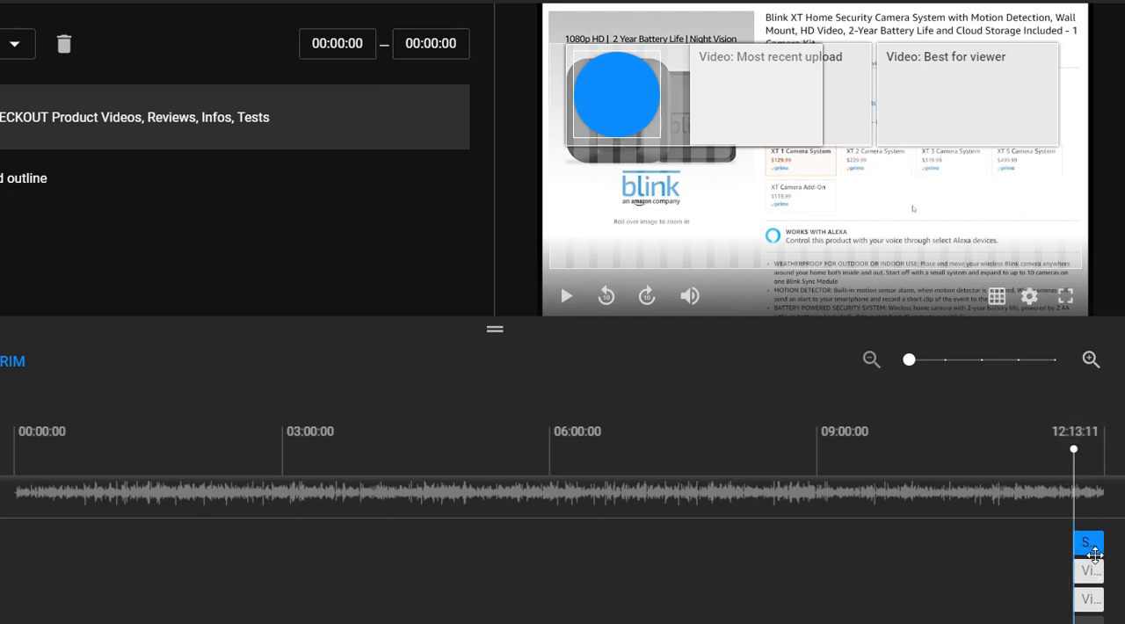
pyautogui.moveTo(1081, 517)
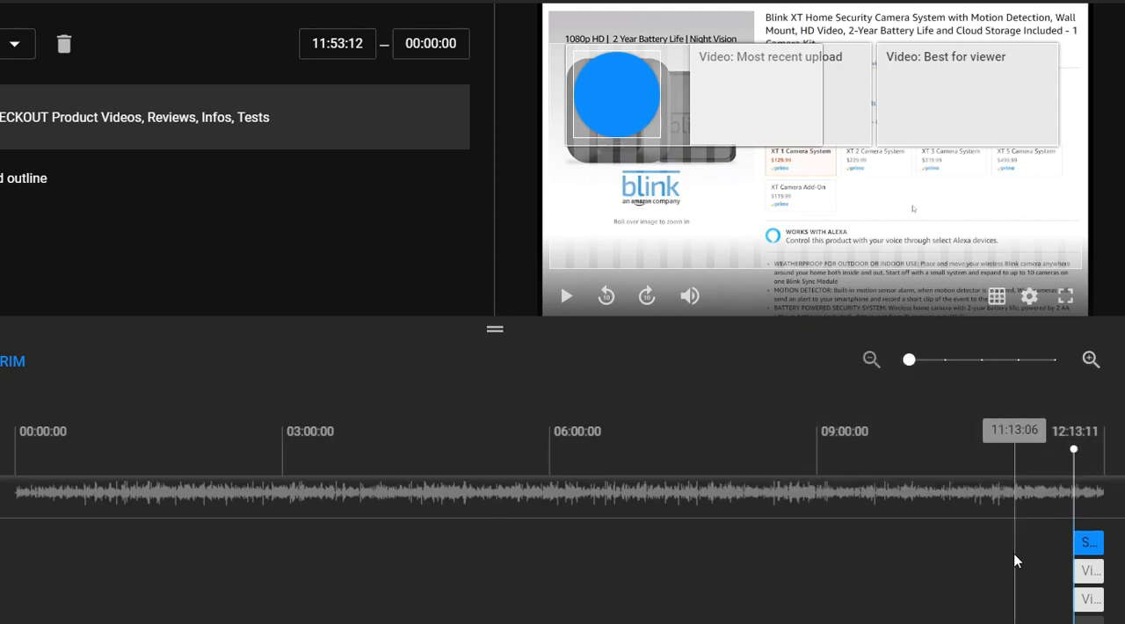
pyautogui.moveTo(966, 474)
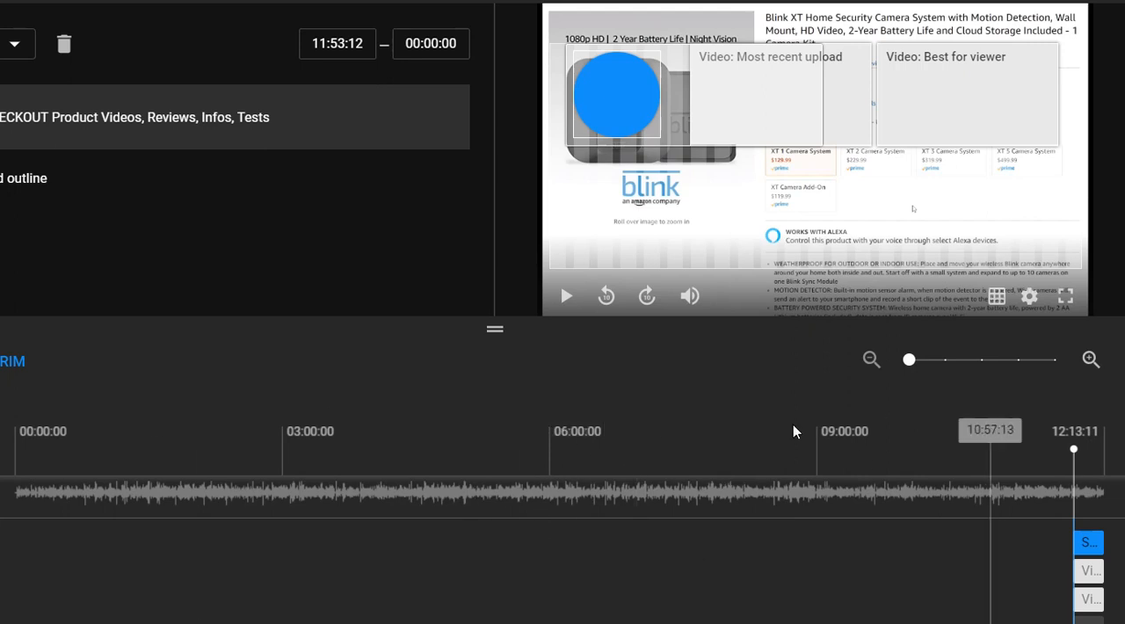
pyautogui.moveTo(703, 72)
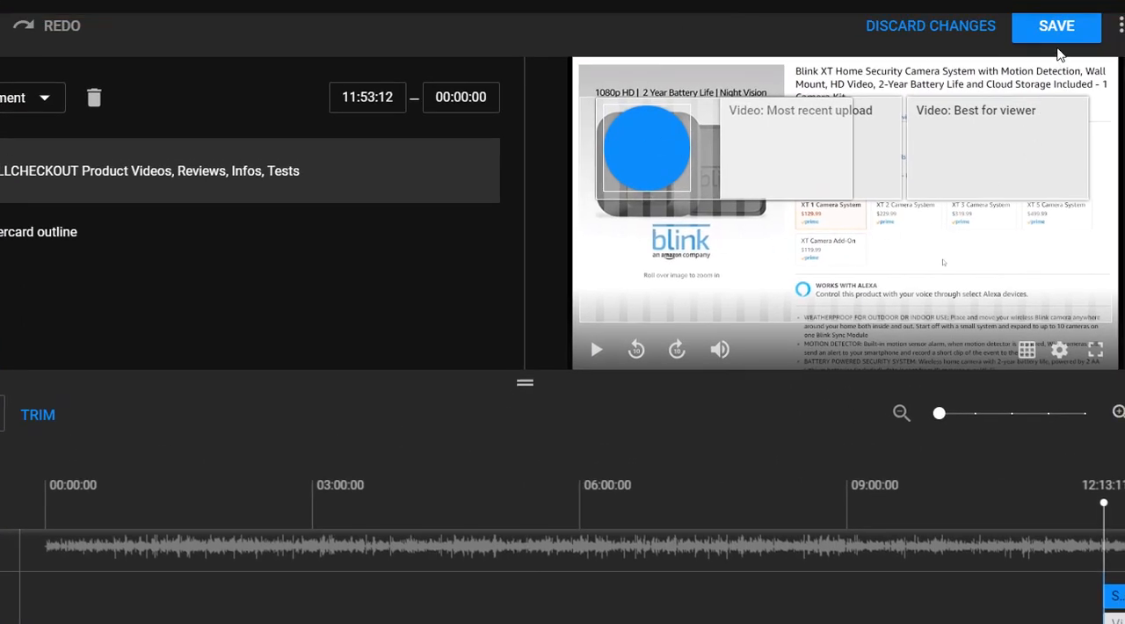
# Save the end screen to the existing video and return to the uploads list
pyautogui.click(1056, 26)
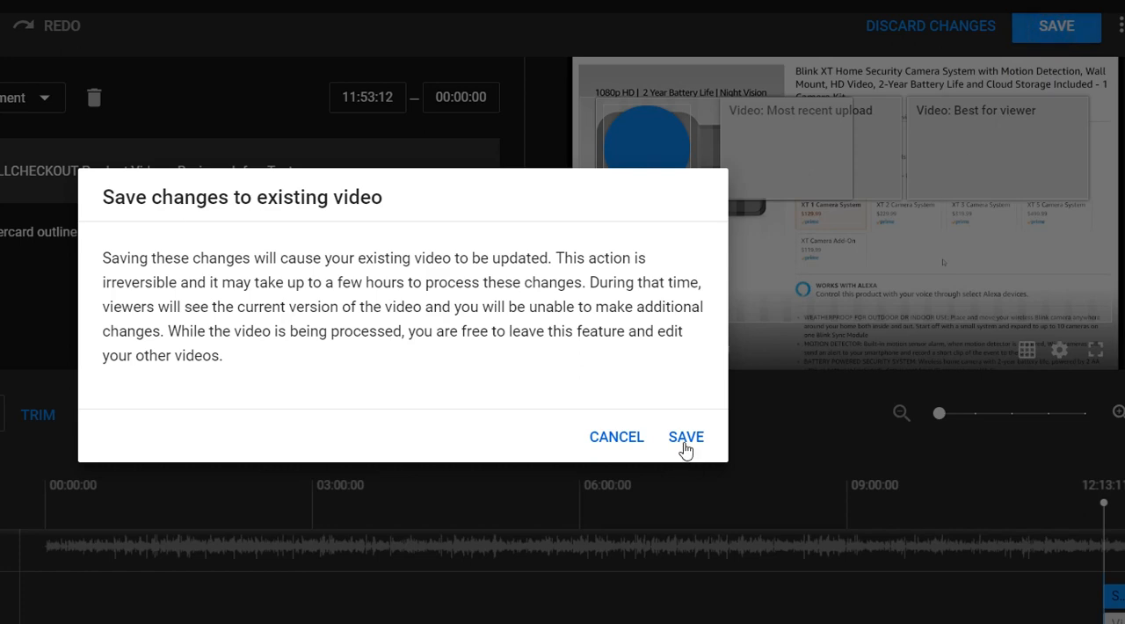
pyautogui.click(686, 436)
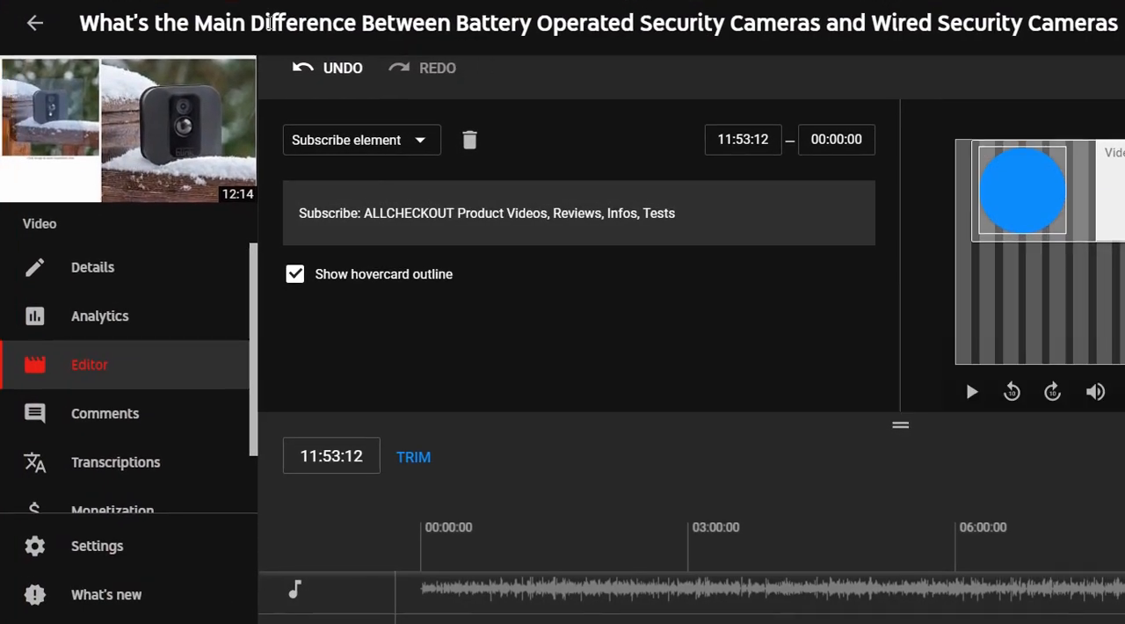
pyautogui.click(35, 22)
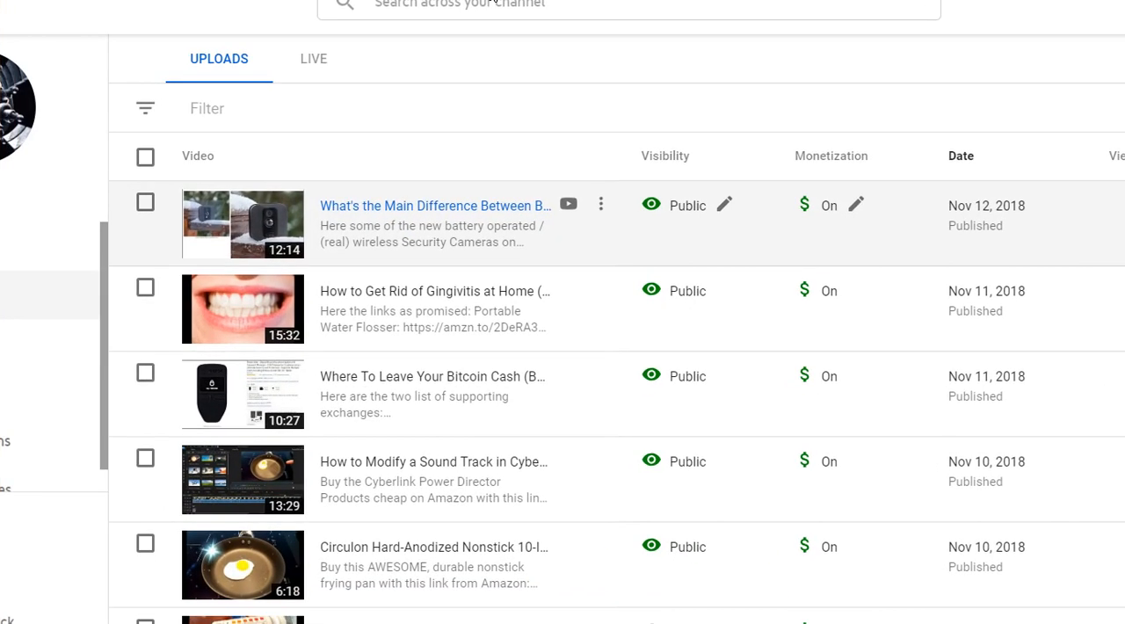
pyautogui.moveTo(451, 77)
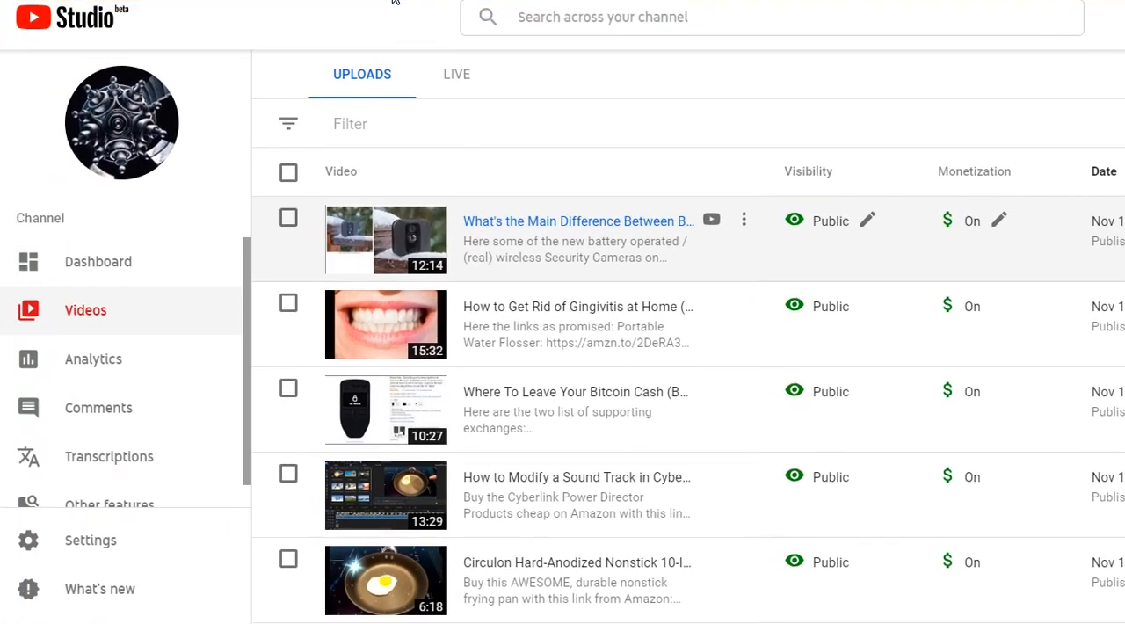
pyautogui.moveTo(406, 34)
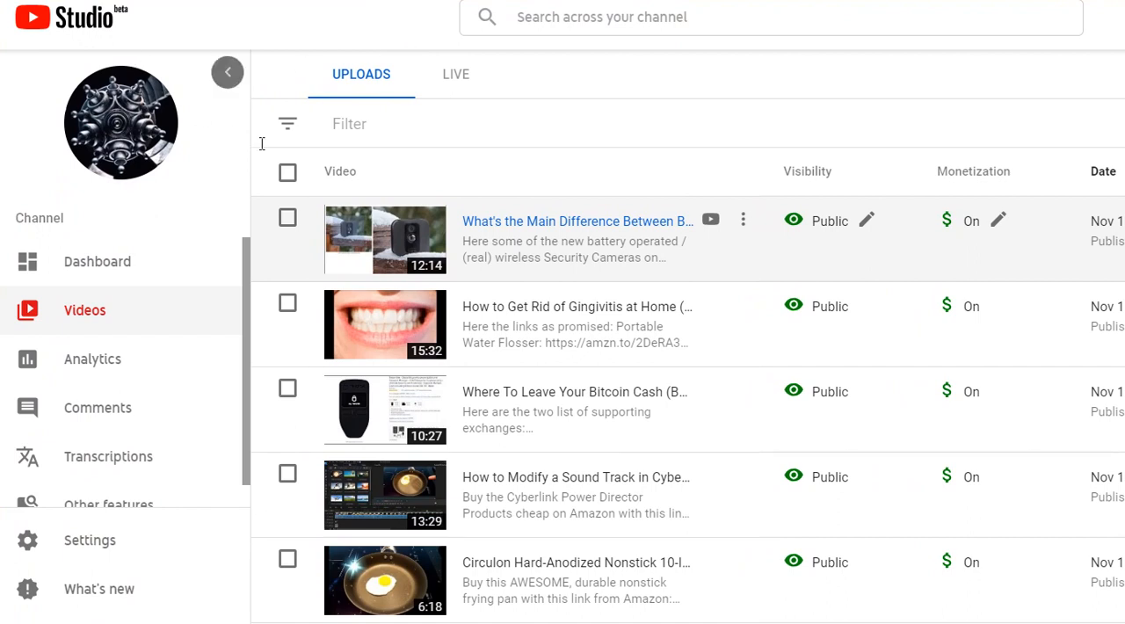
pyautogui.moveTo(561, 306)
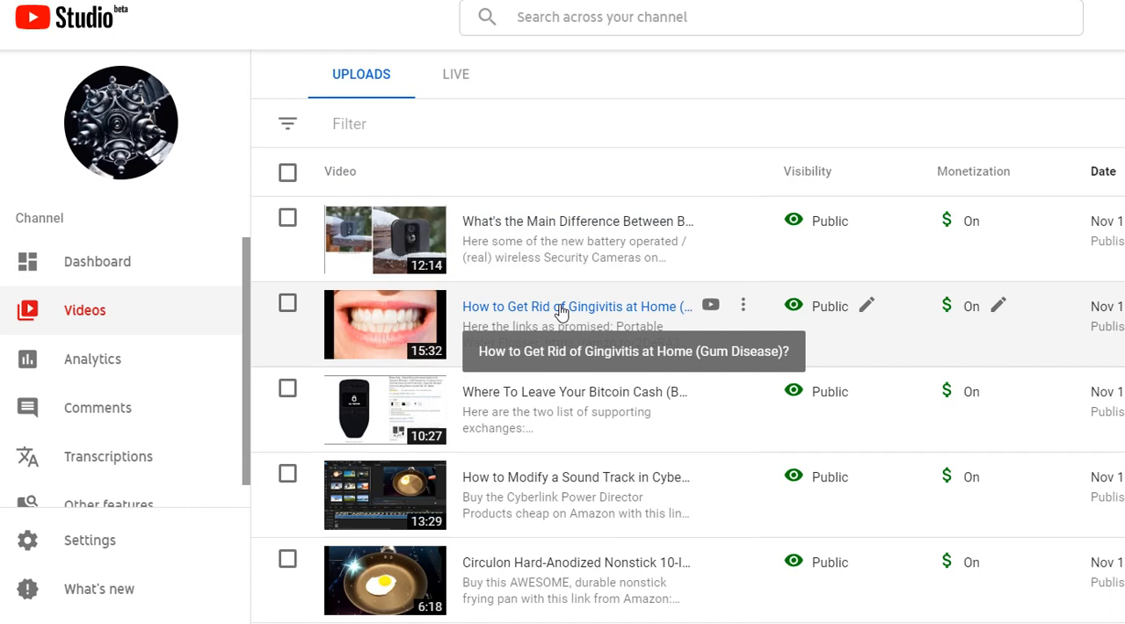
pyautogui.moveTo(702, 93)
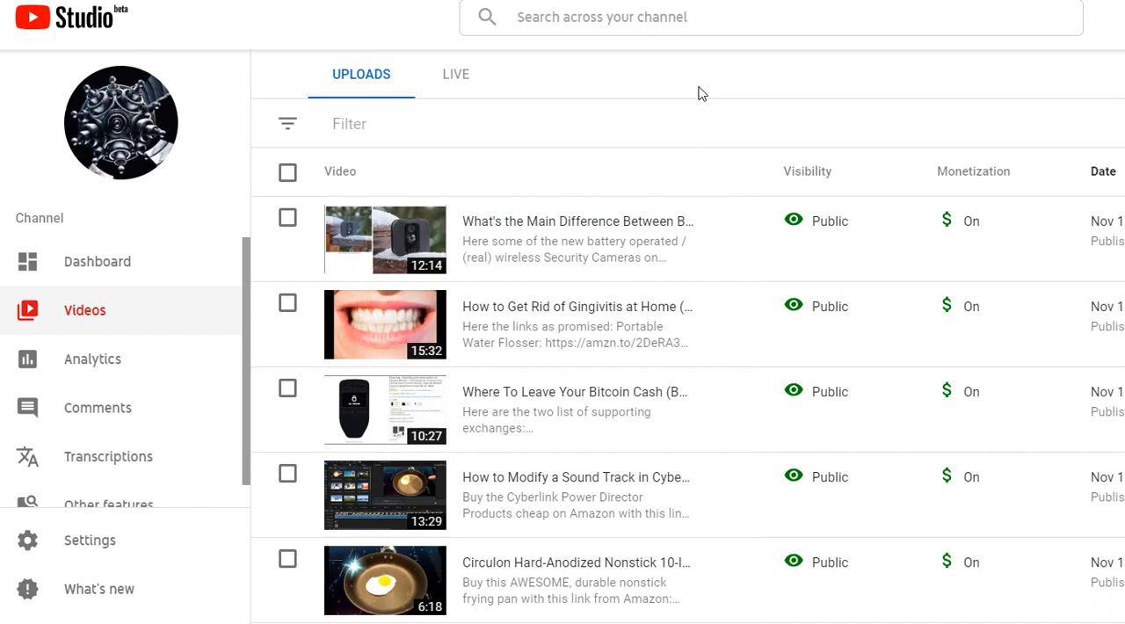
pyautogui.moveTo(1050, 2)
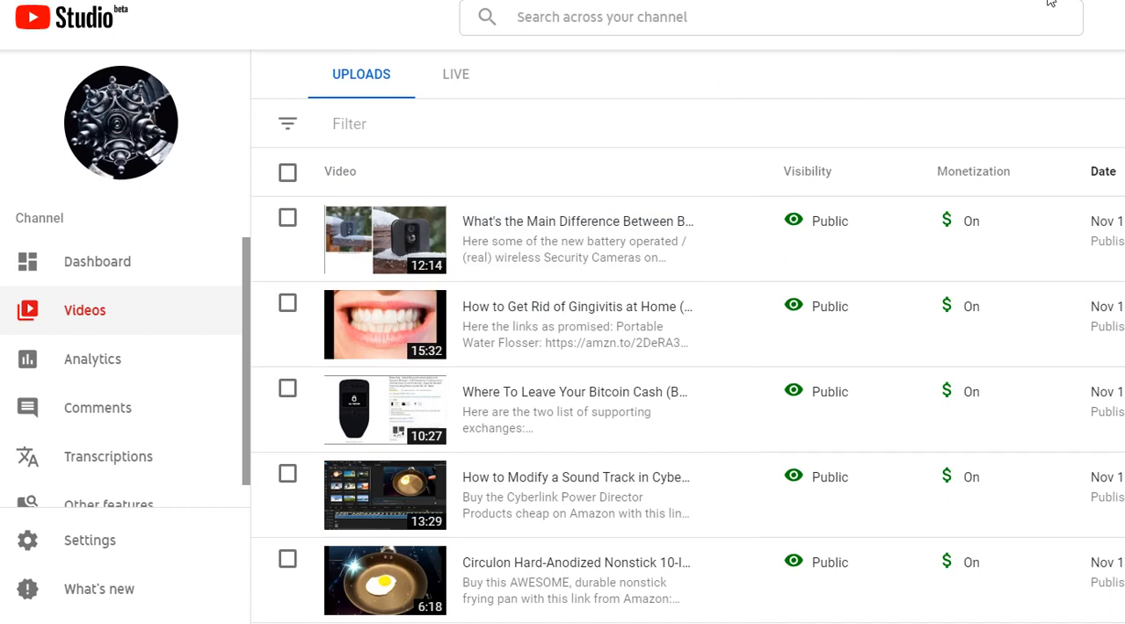